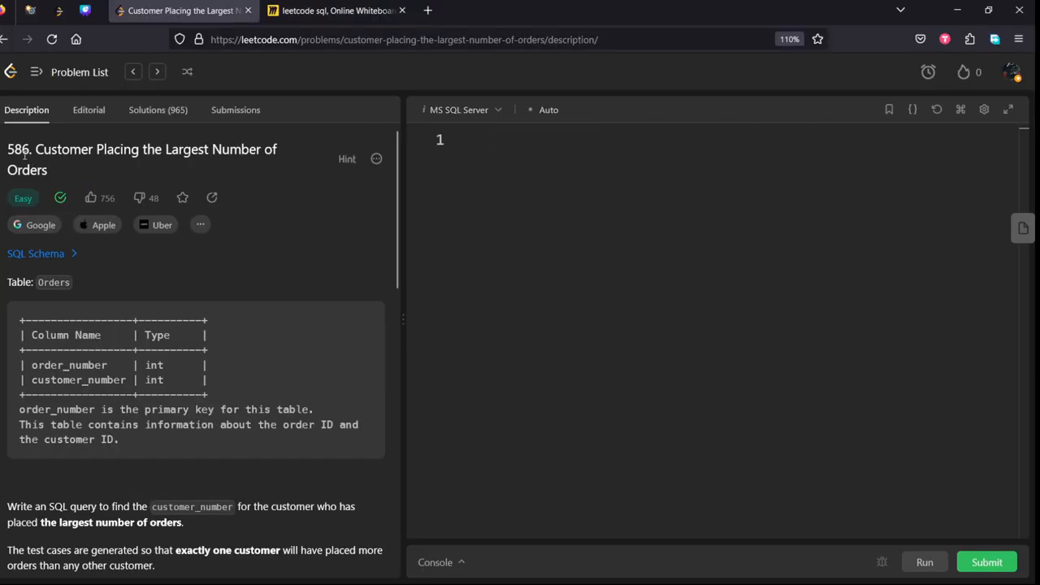
pyautogui.moveTo(96, 224)
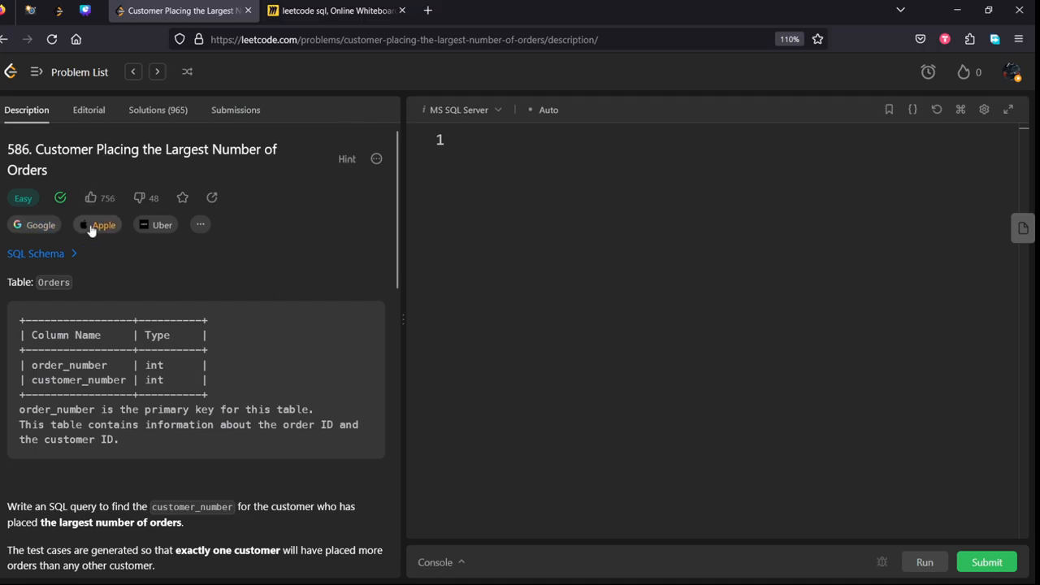
# Check the companies list, read the description and Example 1 Orders tables, then show the Miro whiteboard.
pyautogui.click(200, 224)
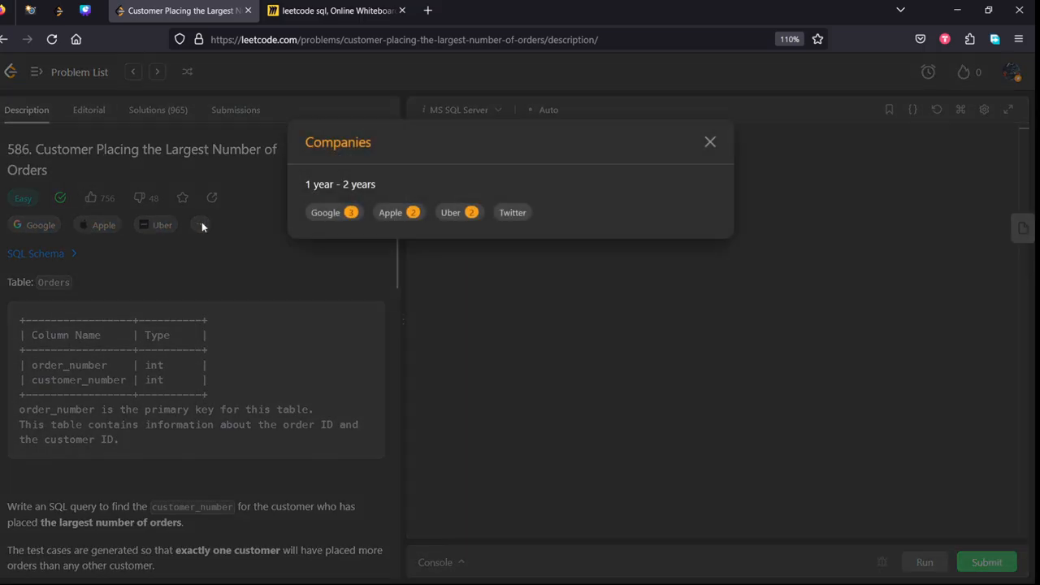
pyautogui.moveTo(301, 293)
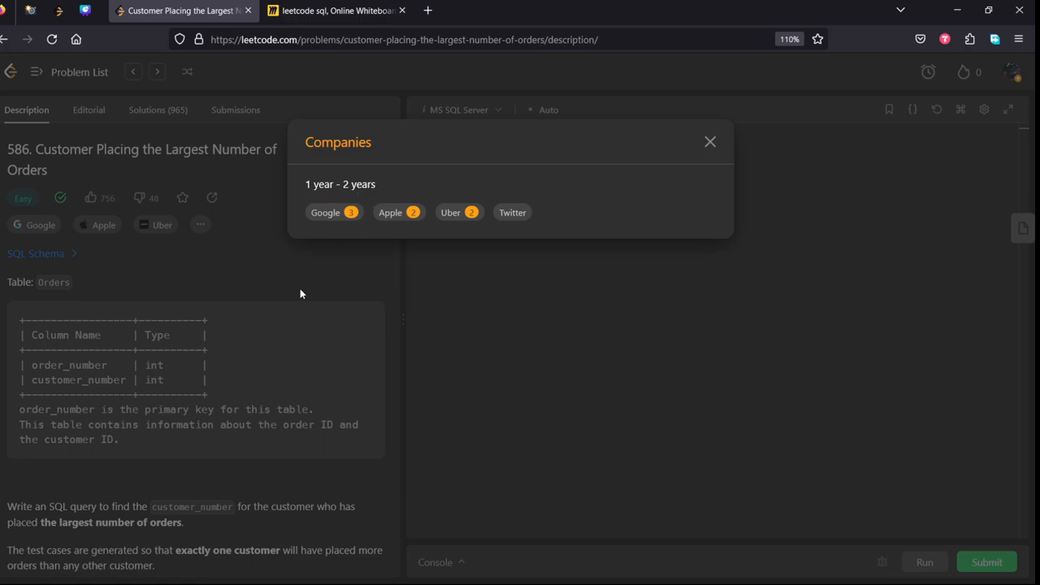
pyautogui.click(709, 141)
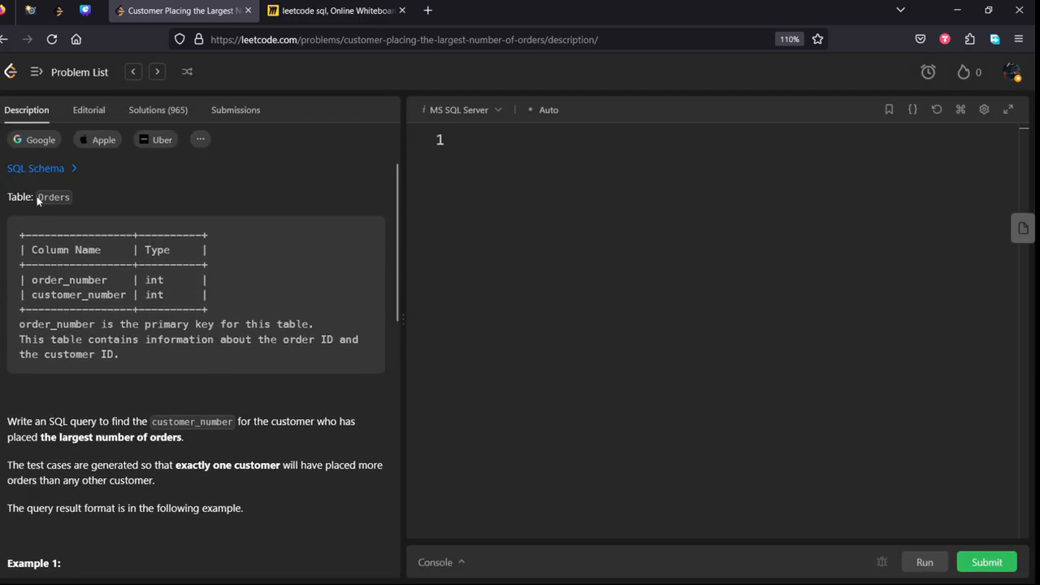
pyautogui.doubleClick(105, 294)
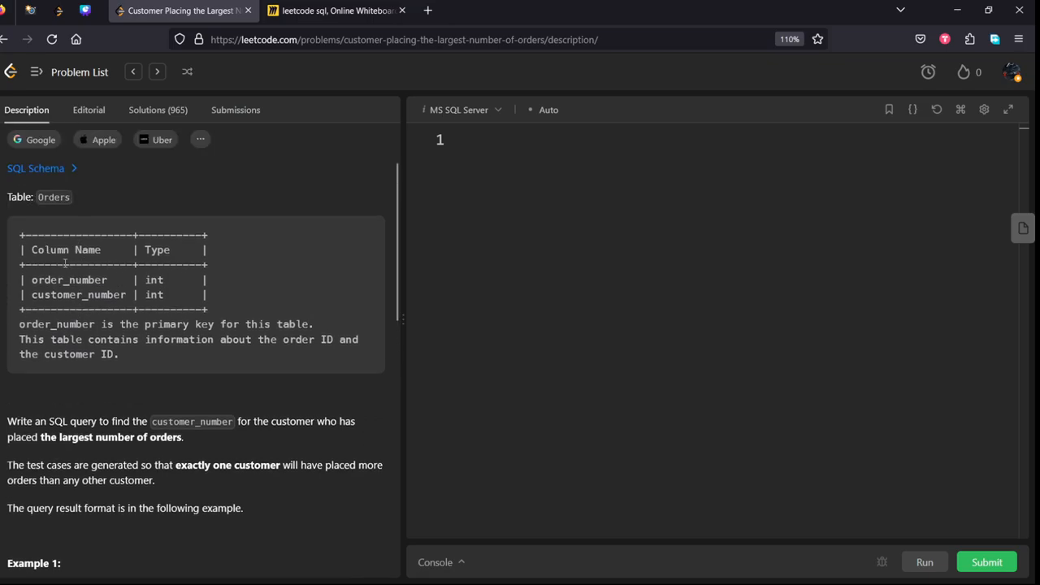
pyautogui.scroll(-3)
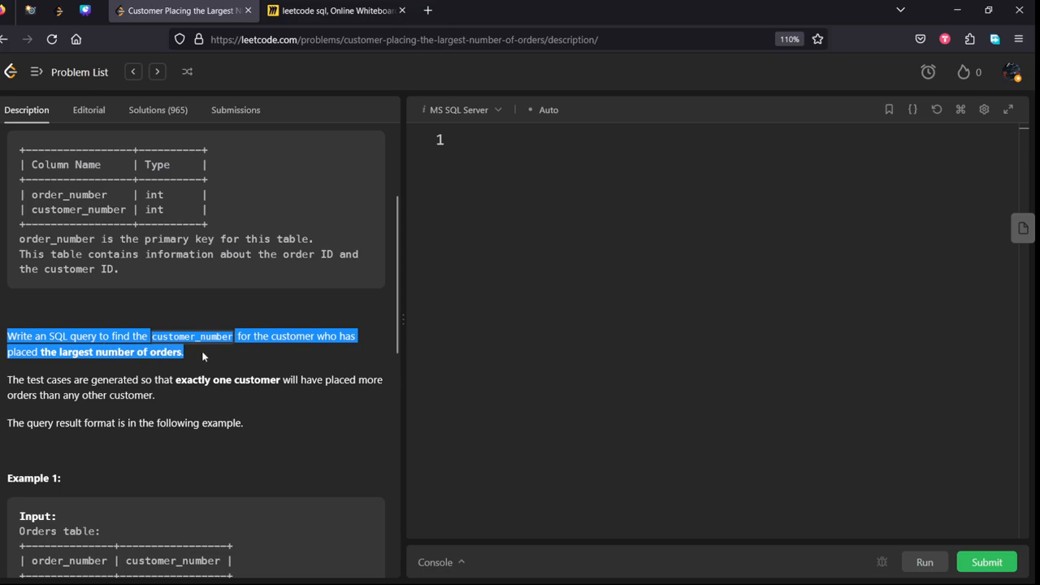
pyautogui.scroll(-3)
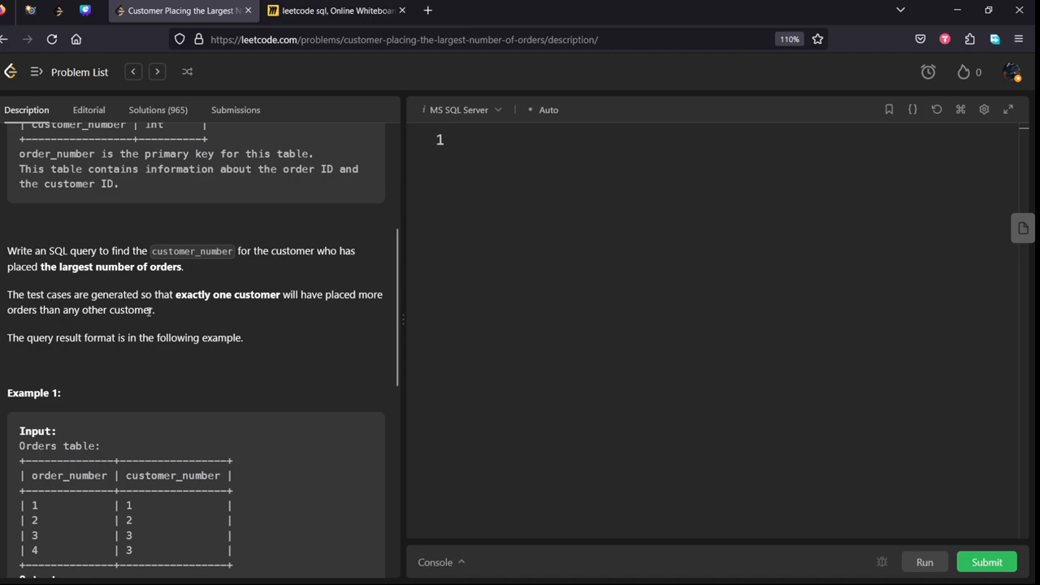
pyautogui.scroll(-3)
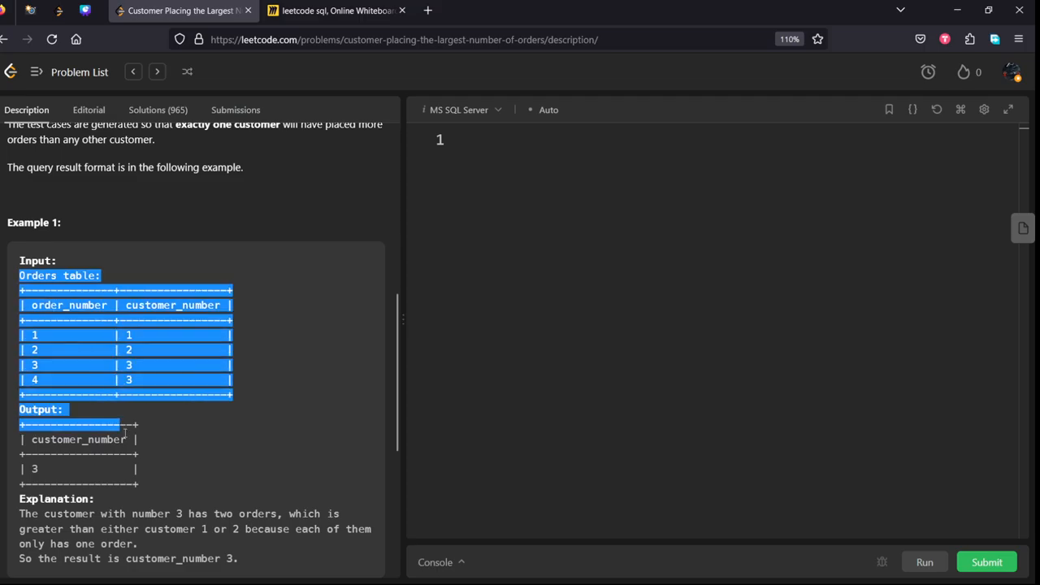
pyautogui.click(333, 10)
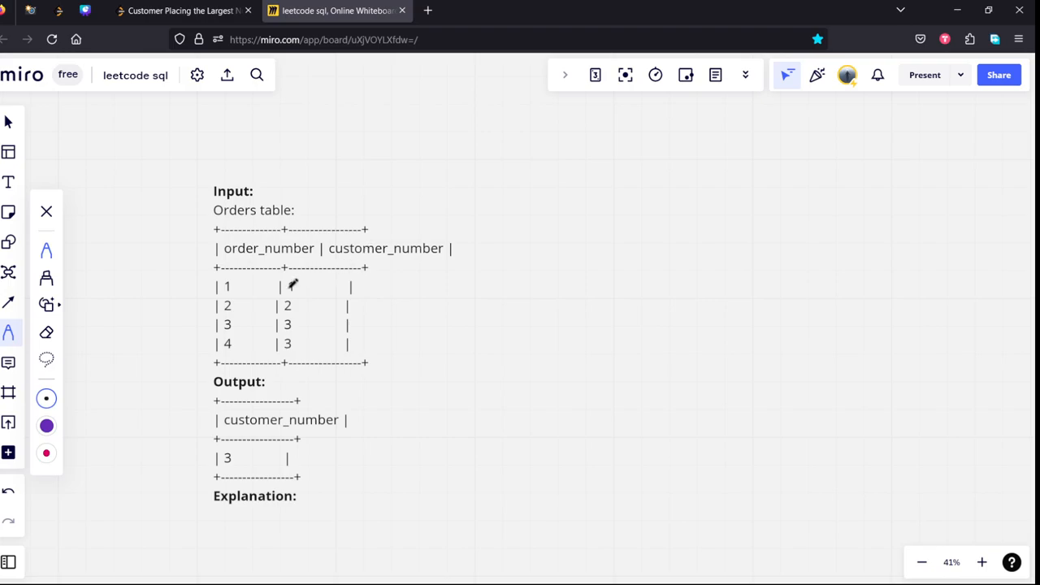
# Sketch strike-throughs and grouping marks over the example Orders rows, writing a 3 below.
pyautogui.moveTo(292, 284); pyautogui.dragTo(248, 280)
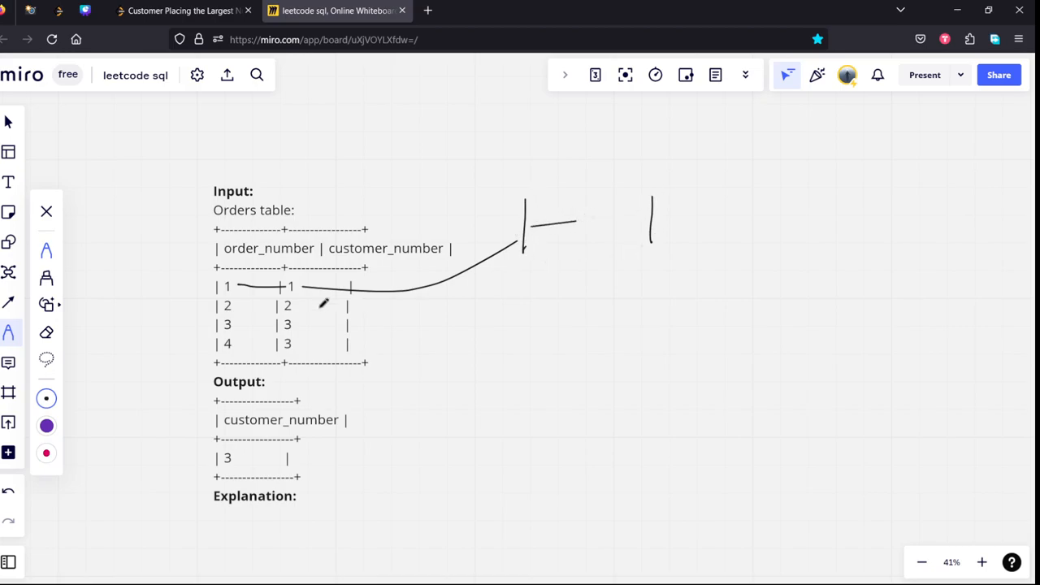
pyautogui.moveTo(232, 307); pyautogui.dragTo(281, 302)
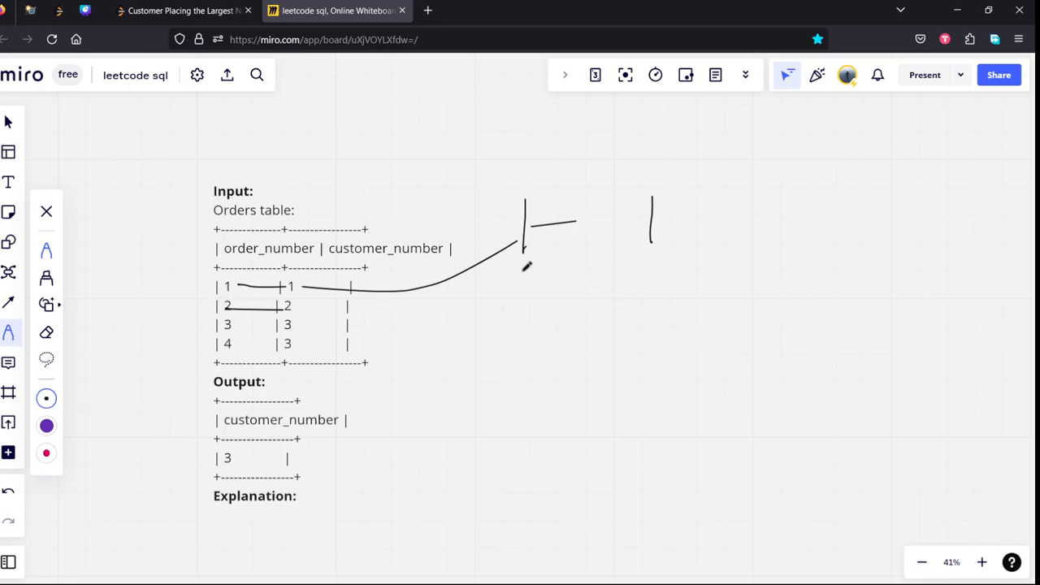
pyautogui.moveTo(524, 268); pyautogui.dragTo(515, 317)
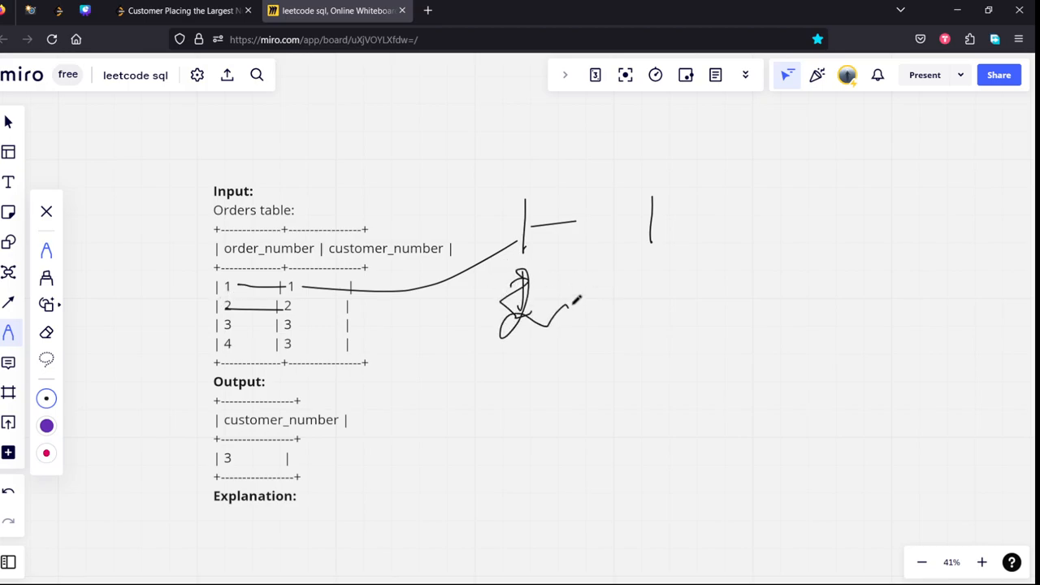
pyautogui.moveTo(557, 308); pyautogui.dragTo(637, 285)
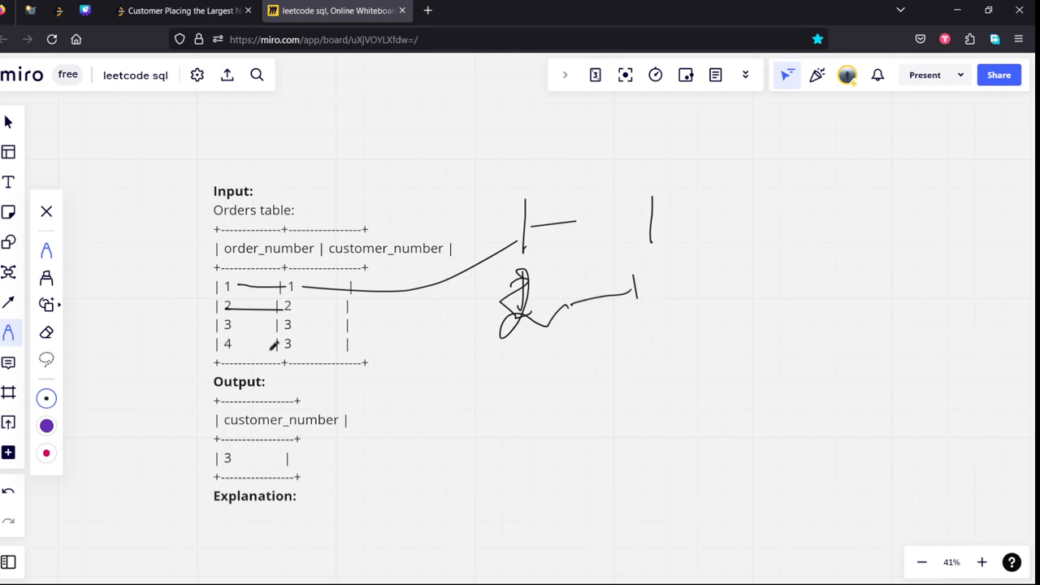
pyautogui.moveTo(297, 333); pyautogui.dragTo(308, 354)
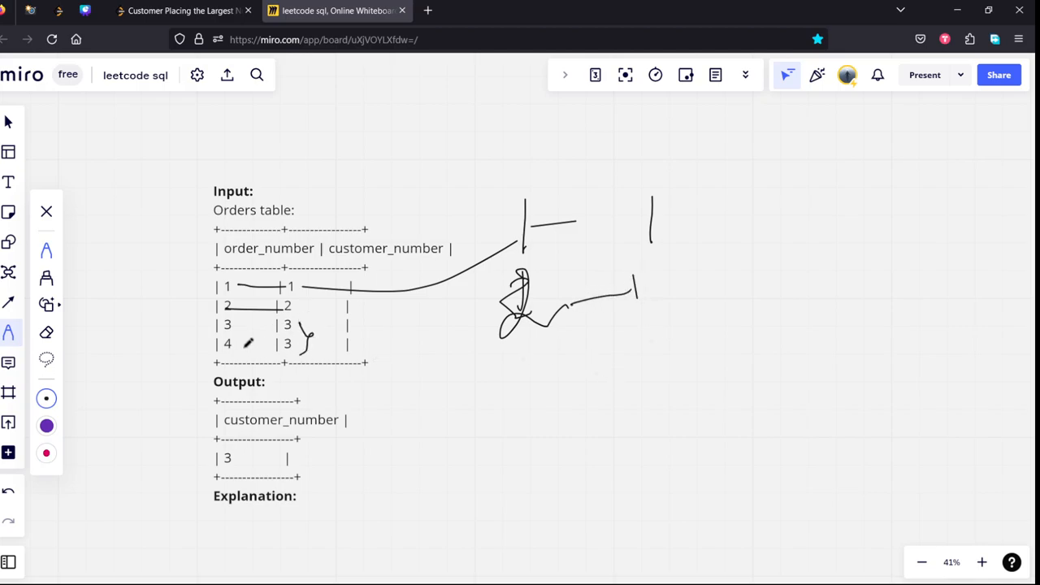
pyautogui.moveTo(235, 327); pyautogui.dragTo(272, 323)
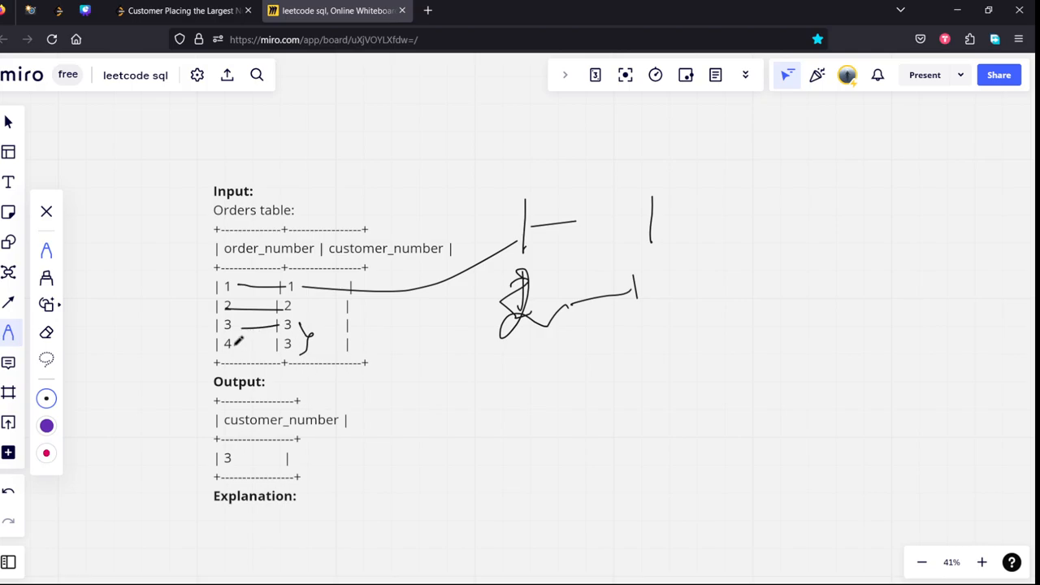
pyautogui.moveTo(508, 361); pyautogui.dragTo(532, 377)
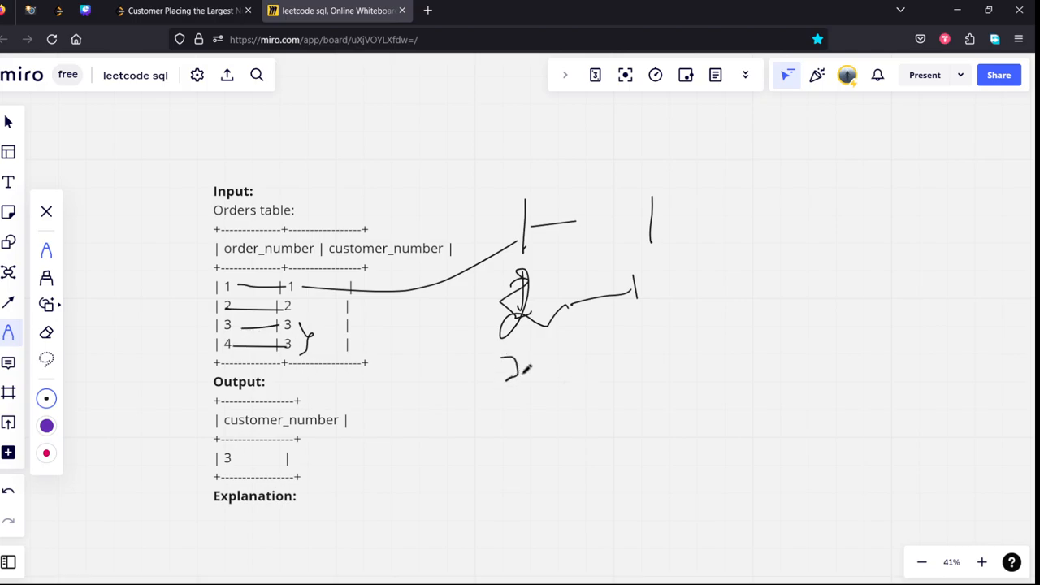
pyautogui.moveTo(503, 362); pyautogui.dragTo(633, 382)
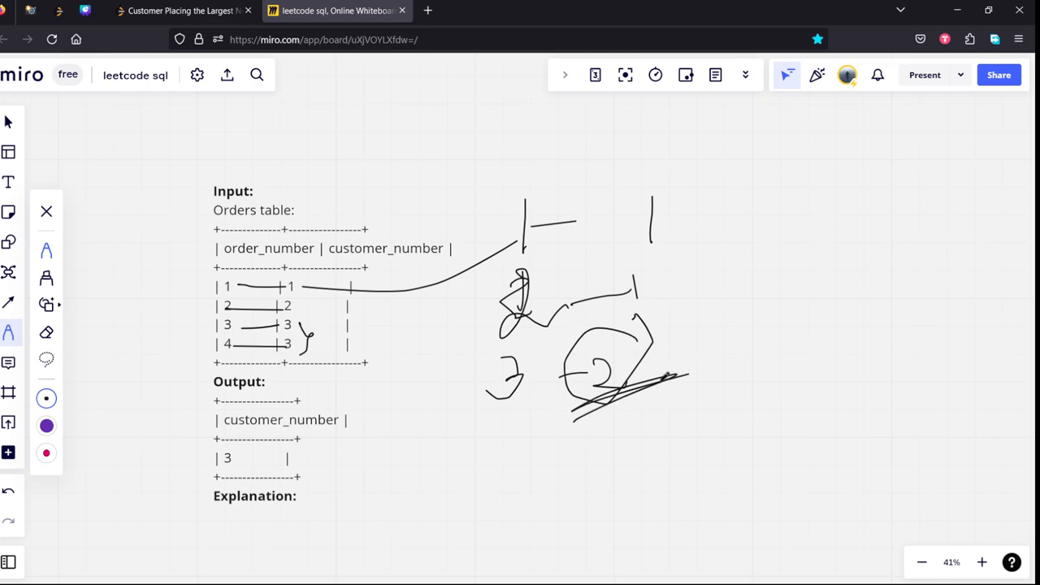
# Circle the count of 2, add a final mark on the sketch, and return to the LeetCode problem.
pyautogui.moveTo(705, 126); pyautogui.dragTo(729, 448)
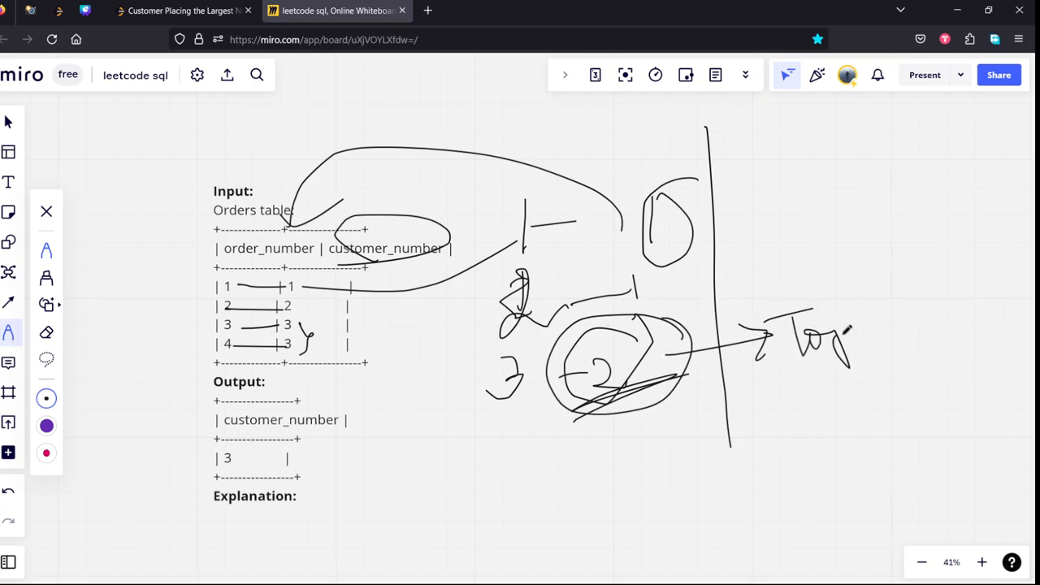
pyautogui.click(182, 11)
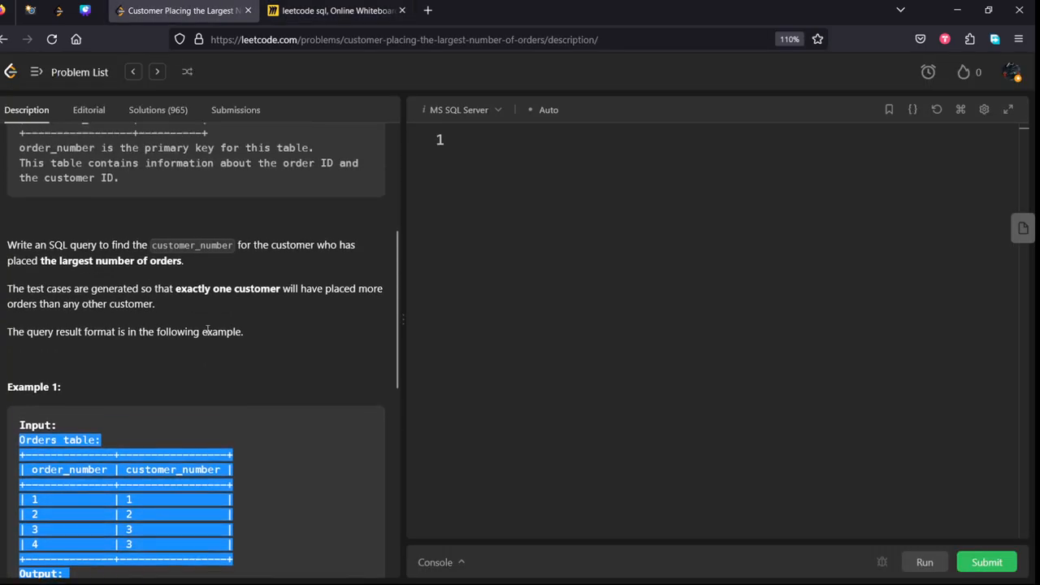
pyautogui.click(333, 11)
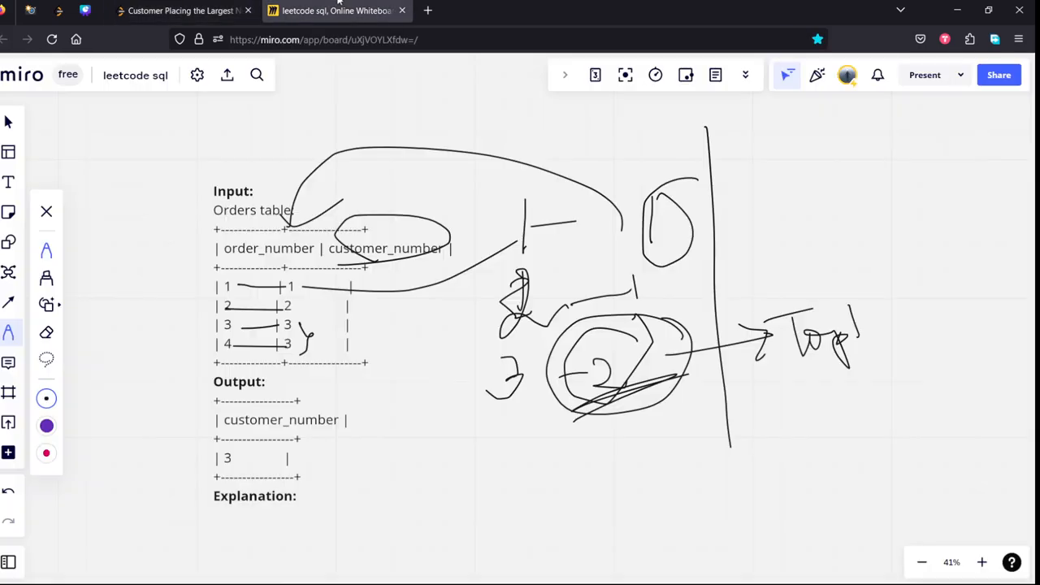
pyautogui.moveTo(552, 294); pyautogui.dragTo(562, 288)
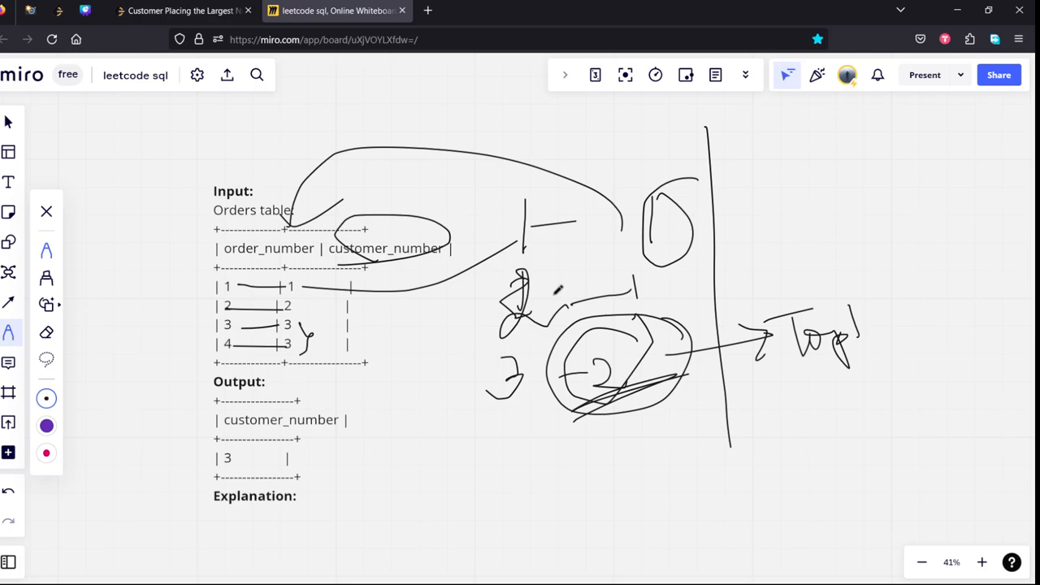
pyautogui.moveTo(654, 279)
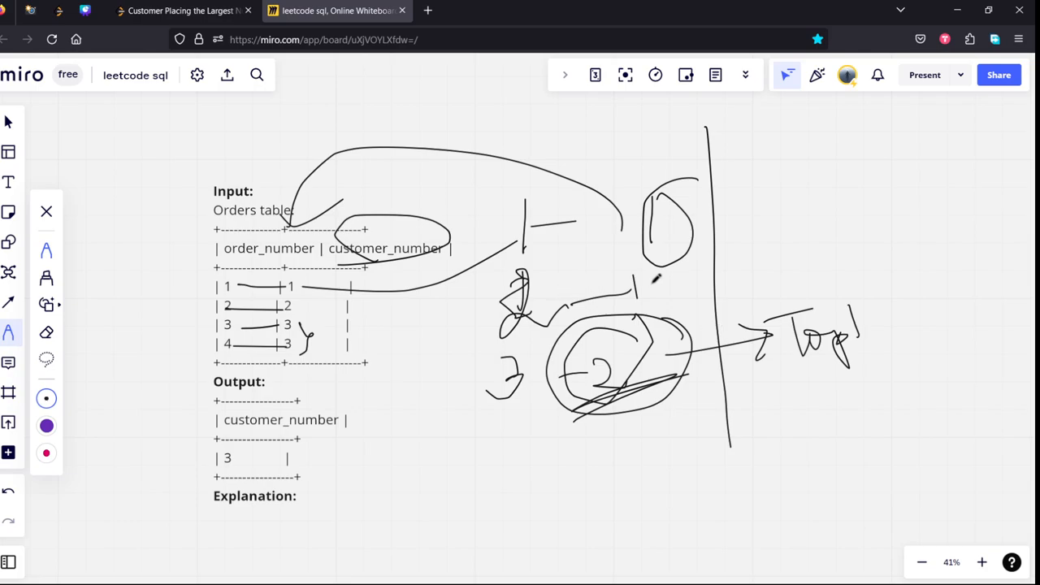
pyautogui.click(183, 11)
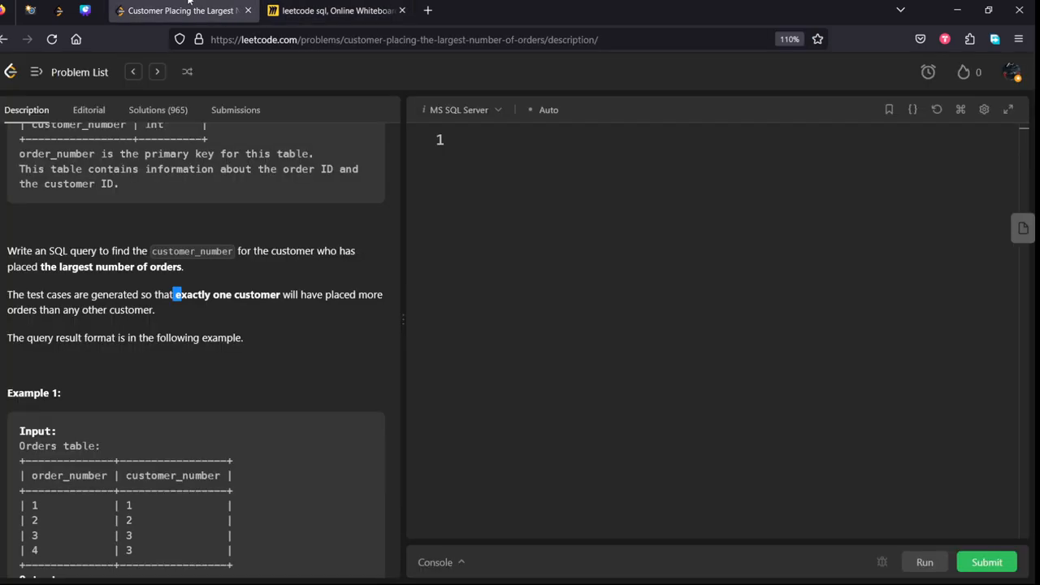
# Write the query skeleton 'select', 'from Orders', 'group by', then show the whiteboard.
pyautogui.press('Enter')
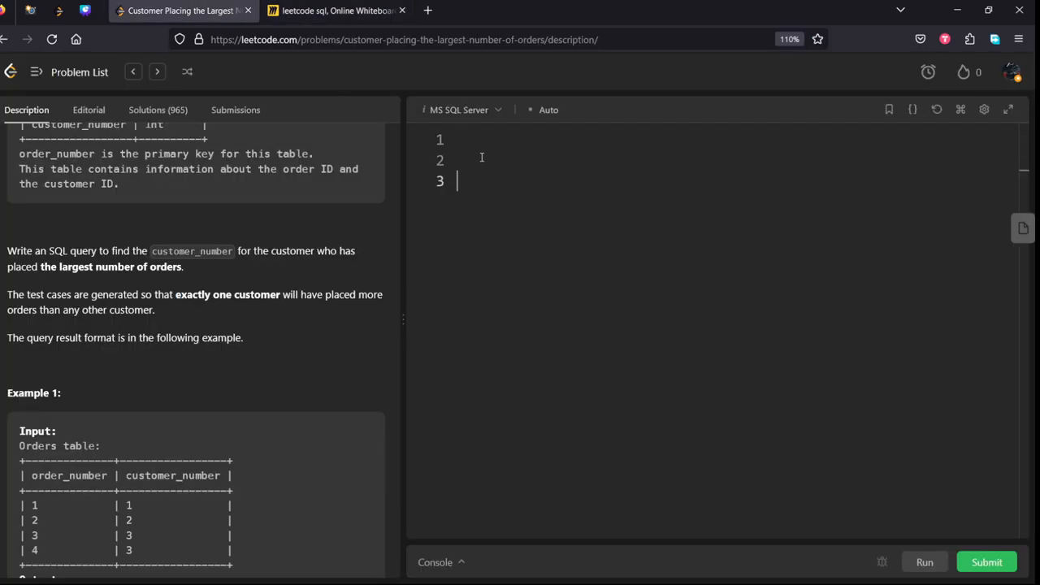
pyautogui.write('select')
pyautogui.write('from')
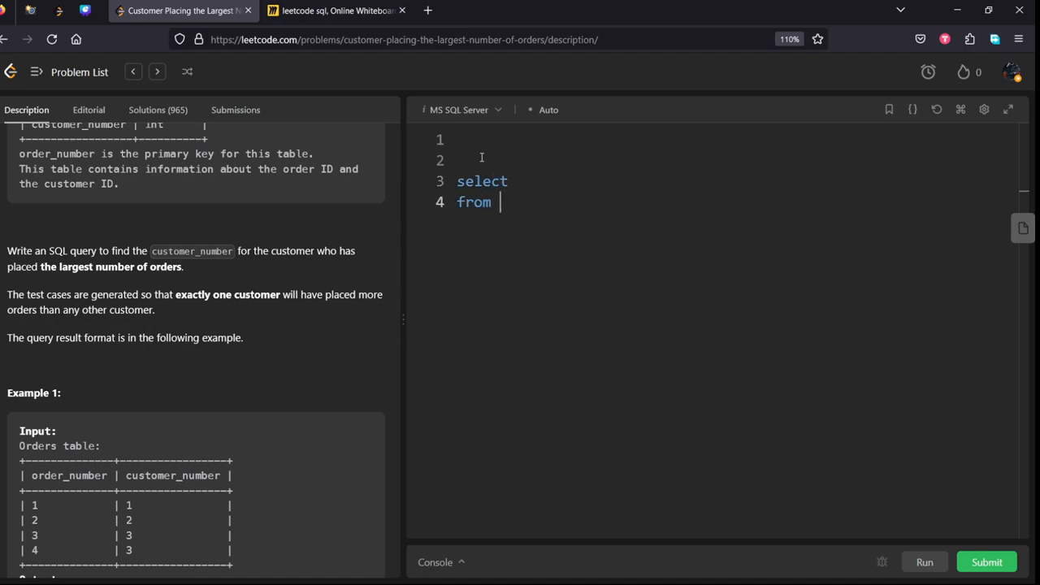
pyautogui.write('O')
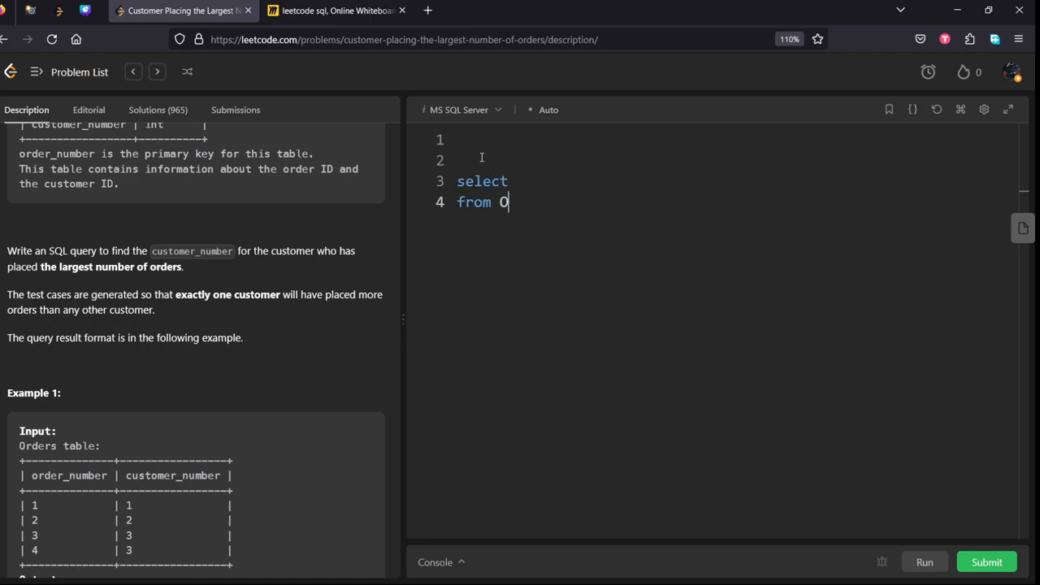
pyautogui.write('rders')
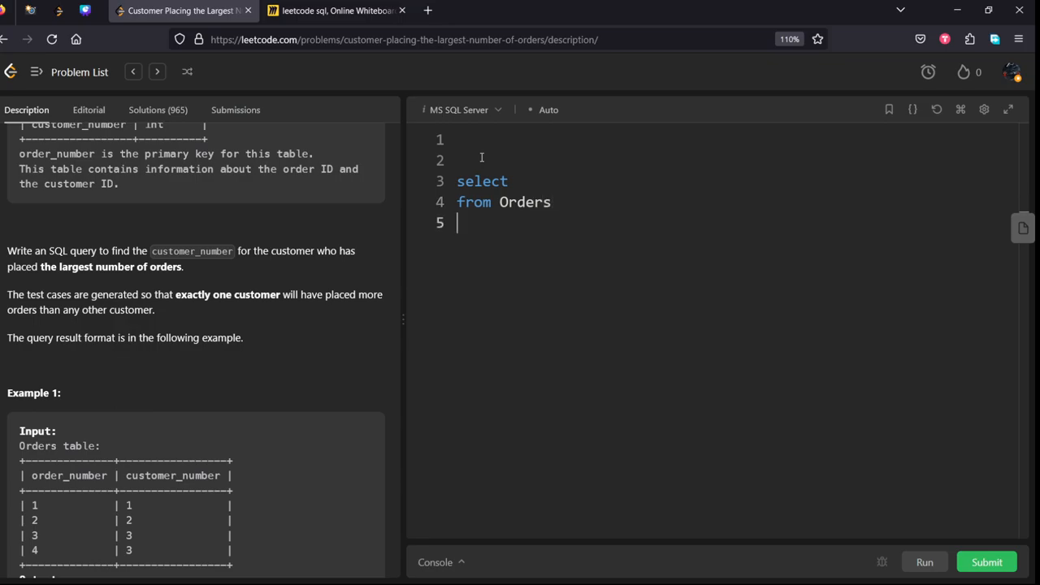
pyautogui.write('group by')
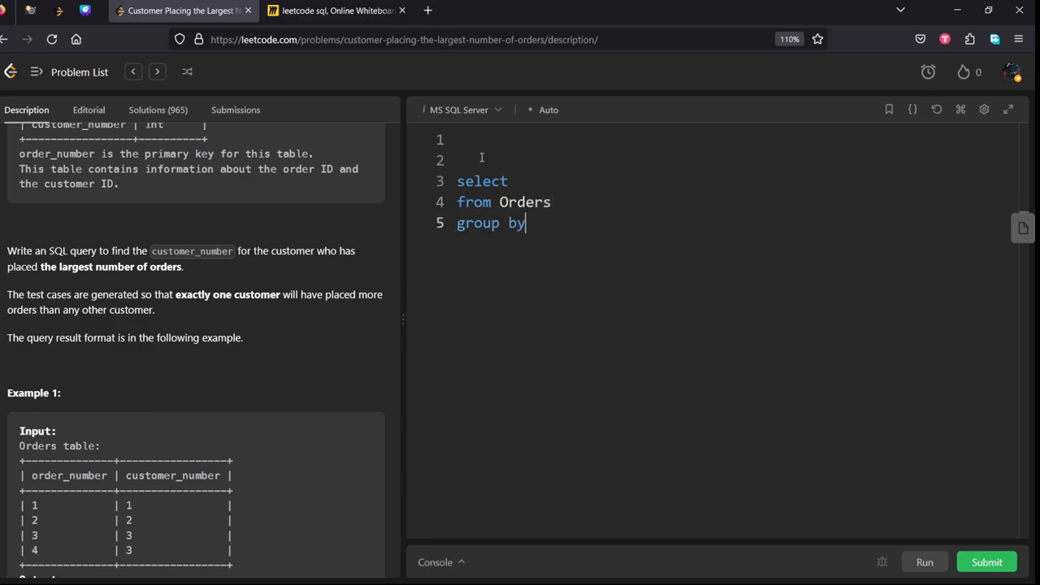
pyautogui.click(333, 11)
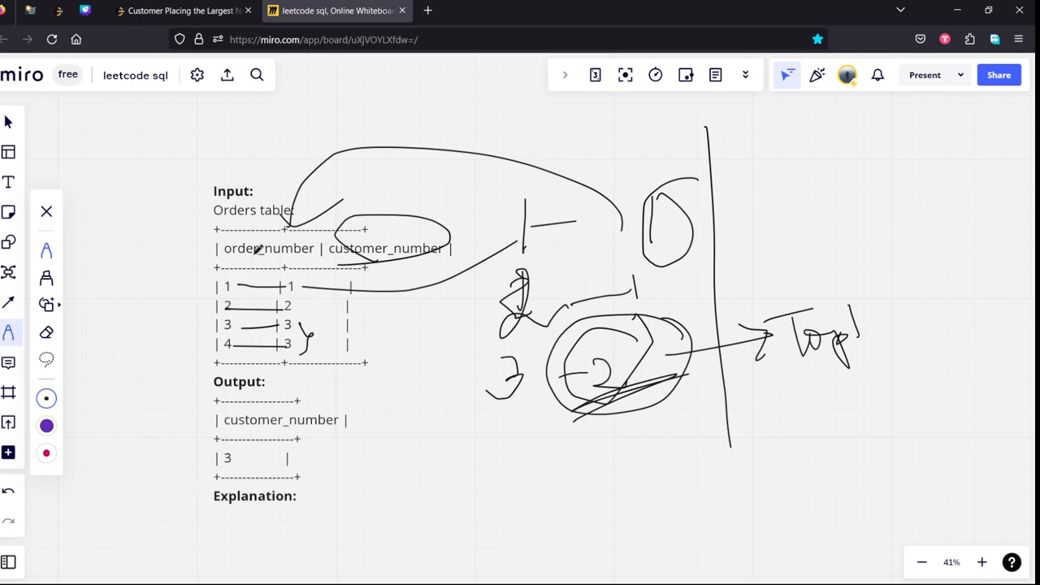
# Clear the old scribbles off the example table and return to the LeetCode query.
pyautogui.click(46, 332)
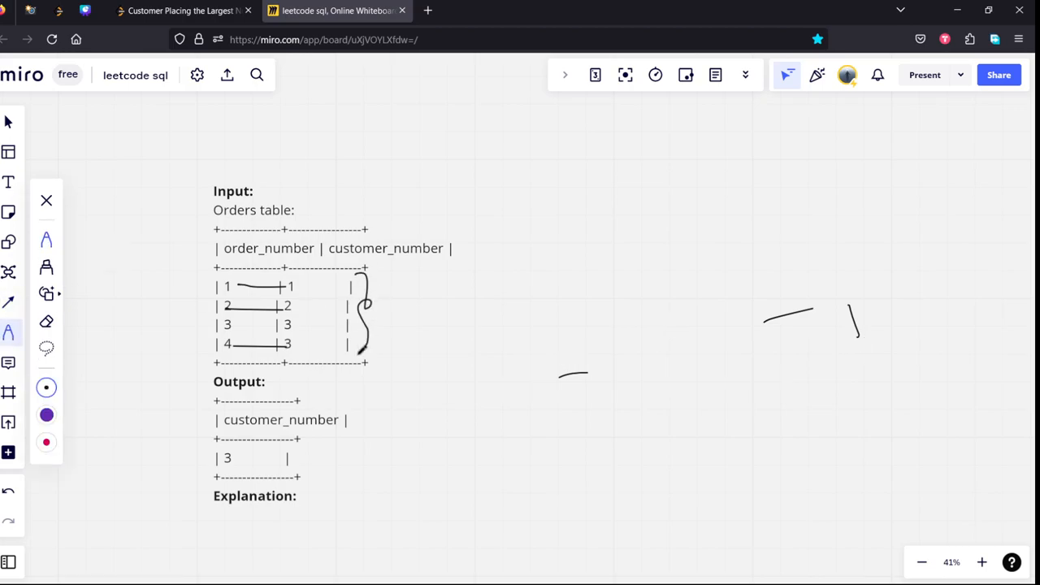
pyautogui.click(183, 10)
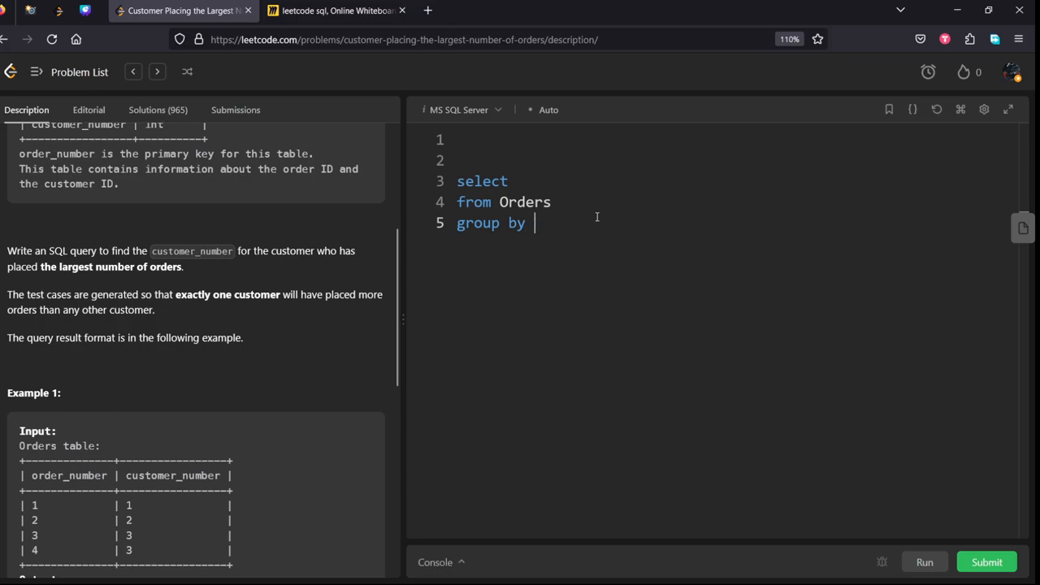
# Fill in customer_number after group by and after select.
pyautogui.write('custo')
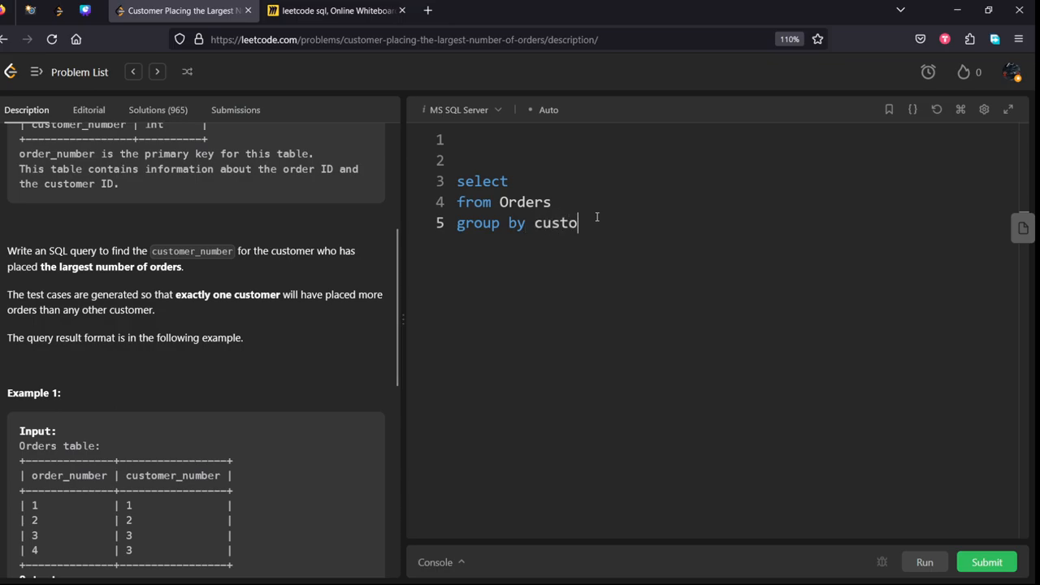
pyautogui.write('mer_numb')
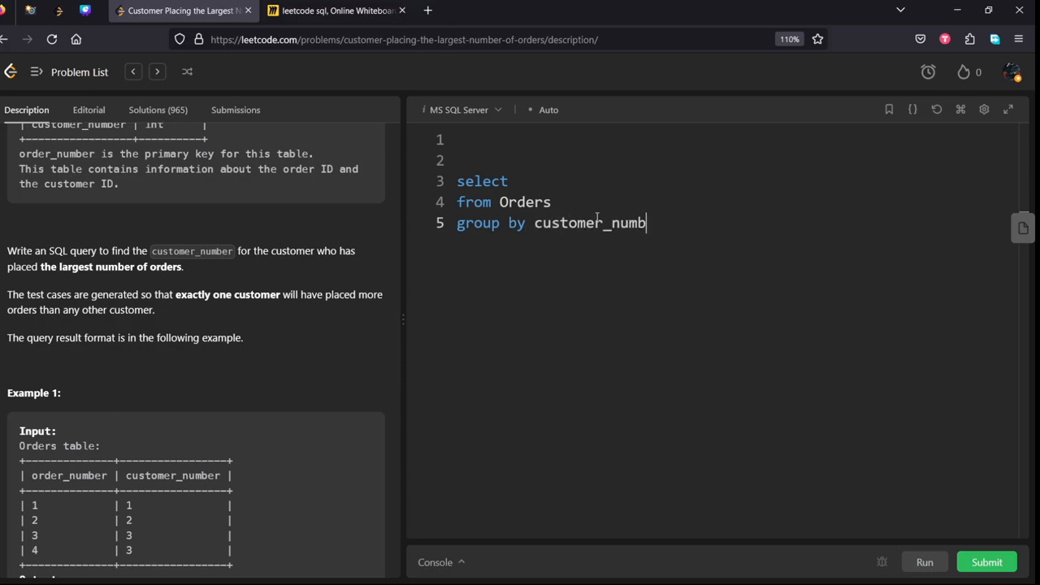
pyautogui.write('er')
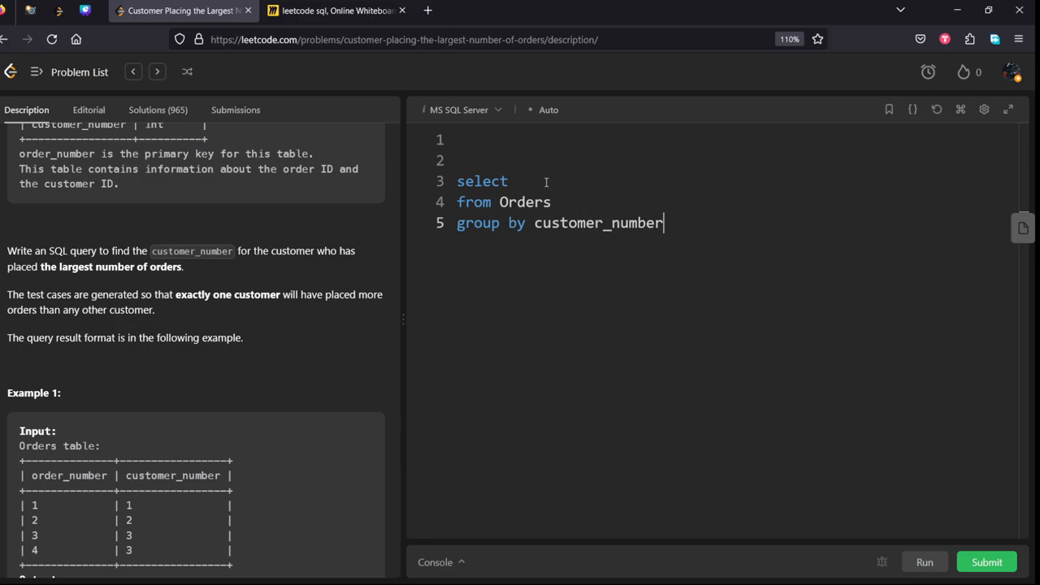
pyautogui.write('custo')
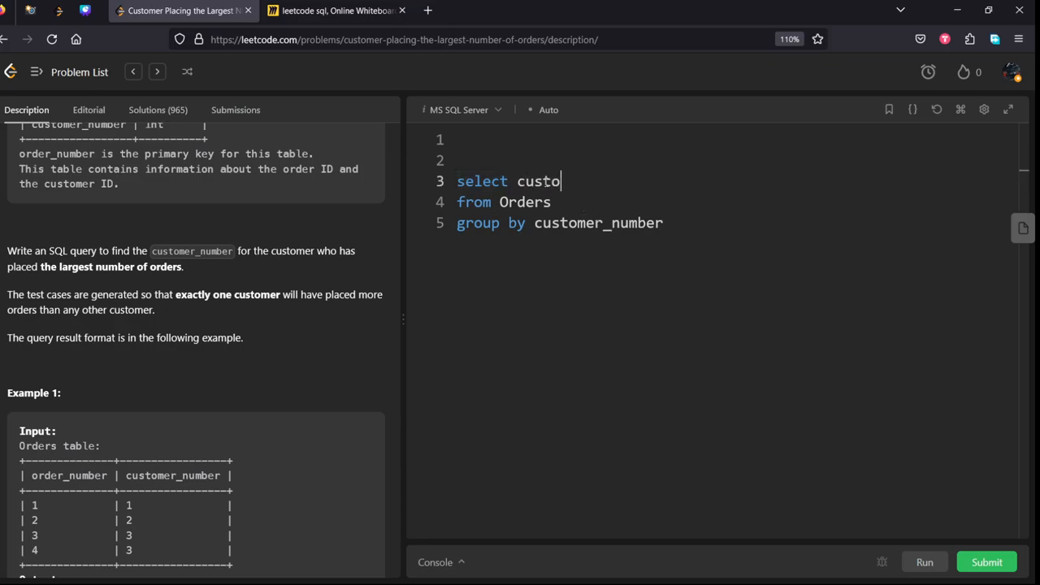
pyautogui.write('mer_number,')
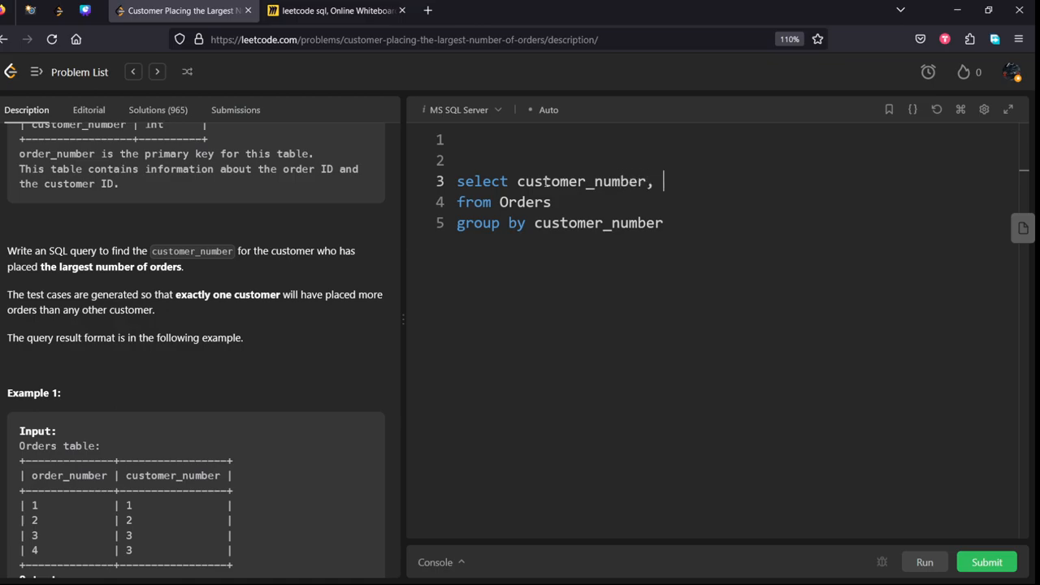
# Add 'count(*) as ct' to the select list, then show the whiteboard sketch.
pyautogui.write('count')
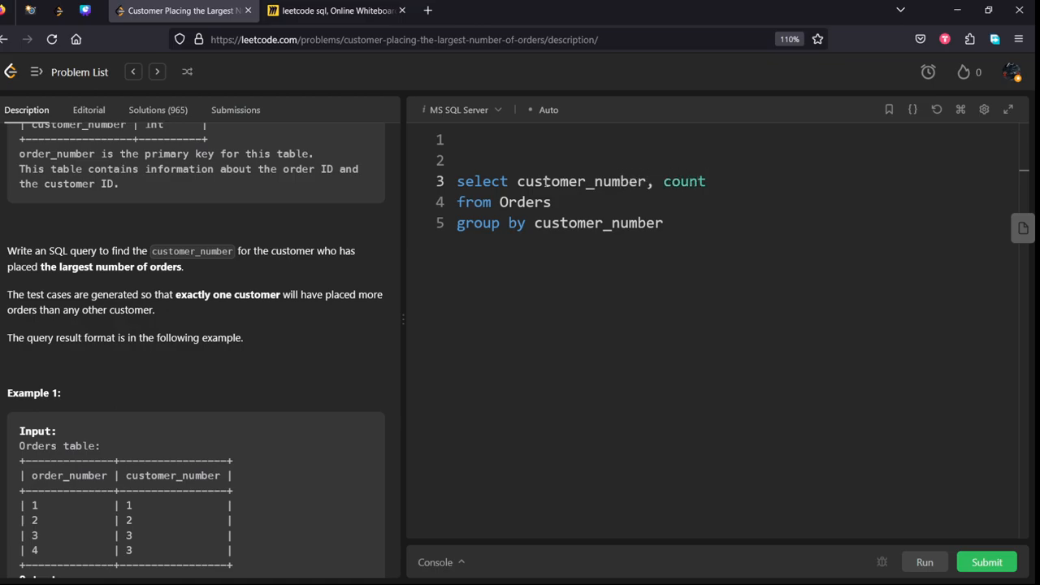
pyautogui.write('(*)')
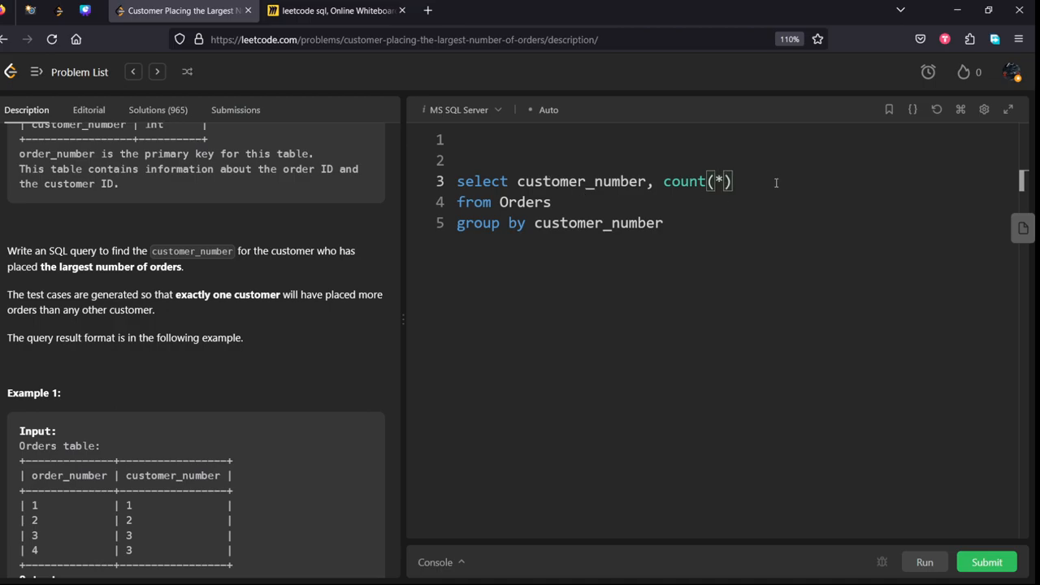
pyautogui.write('as')
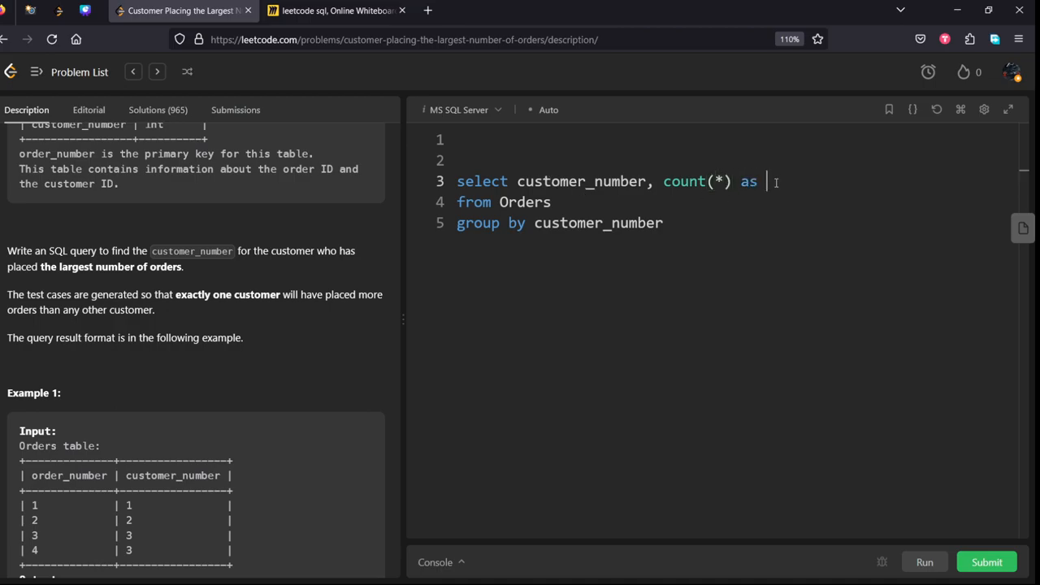
pyautogui.write('c')
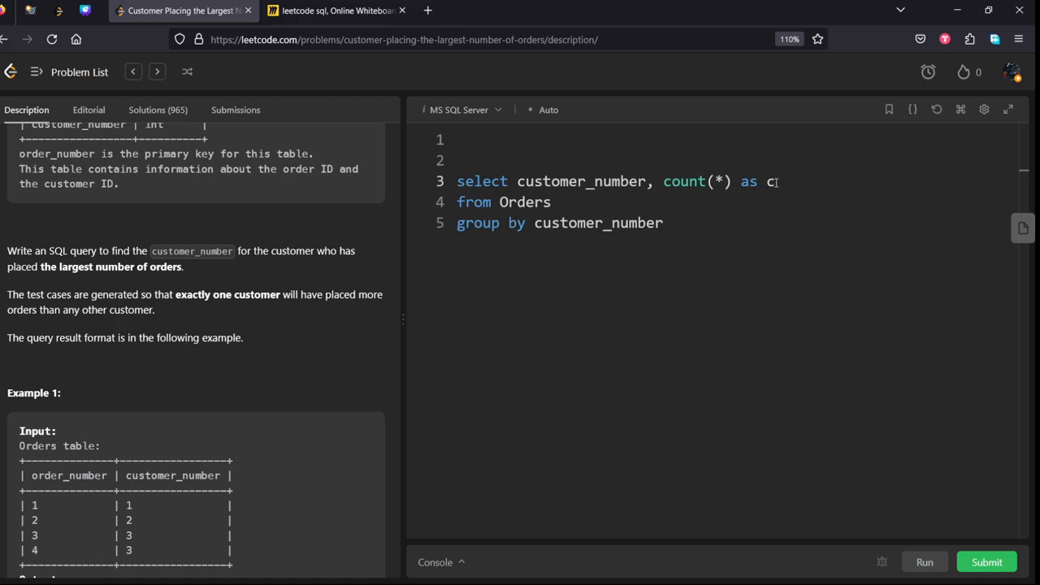
pyautogui.write('t')
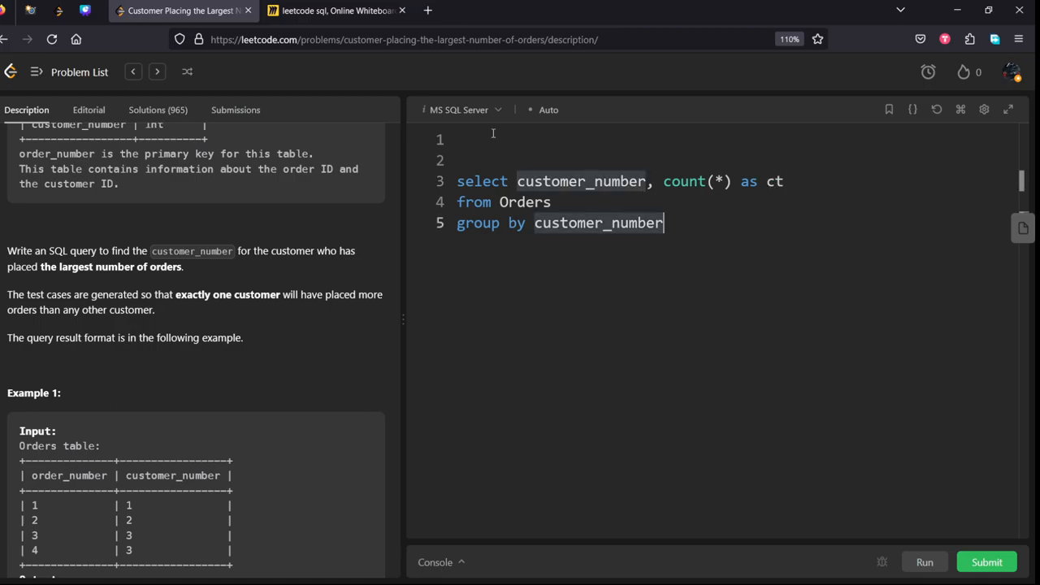
pyautogui.click(334, 10)
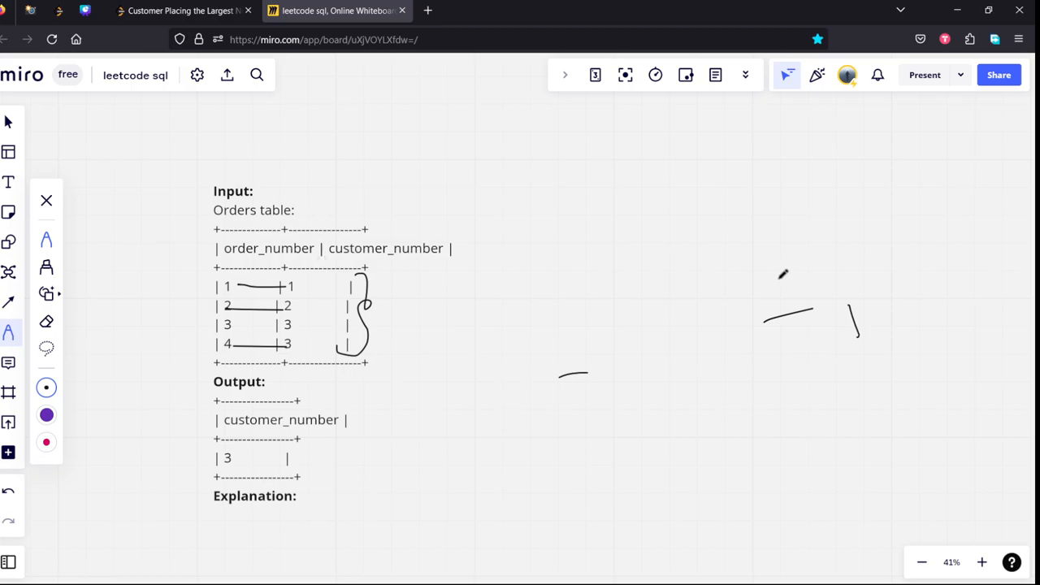
pyautogui.moveTo(602, 179)
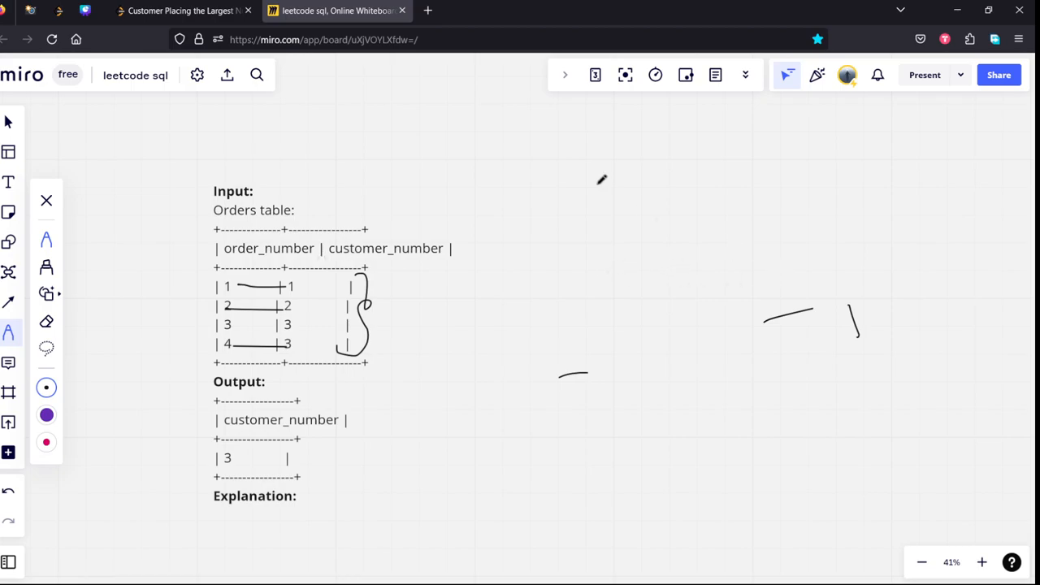
# Return to LeetCode, view the example Explanation, and place the cursor on the blank line above the query.
pyautogui.click(183, 11)
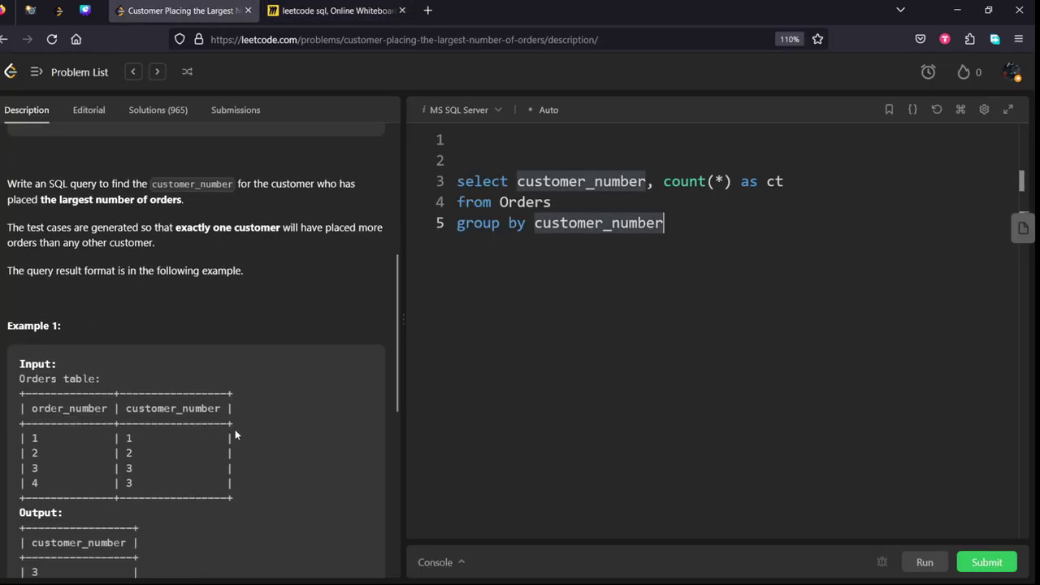
pyautogui.scroll(-3)
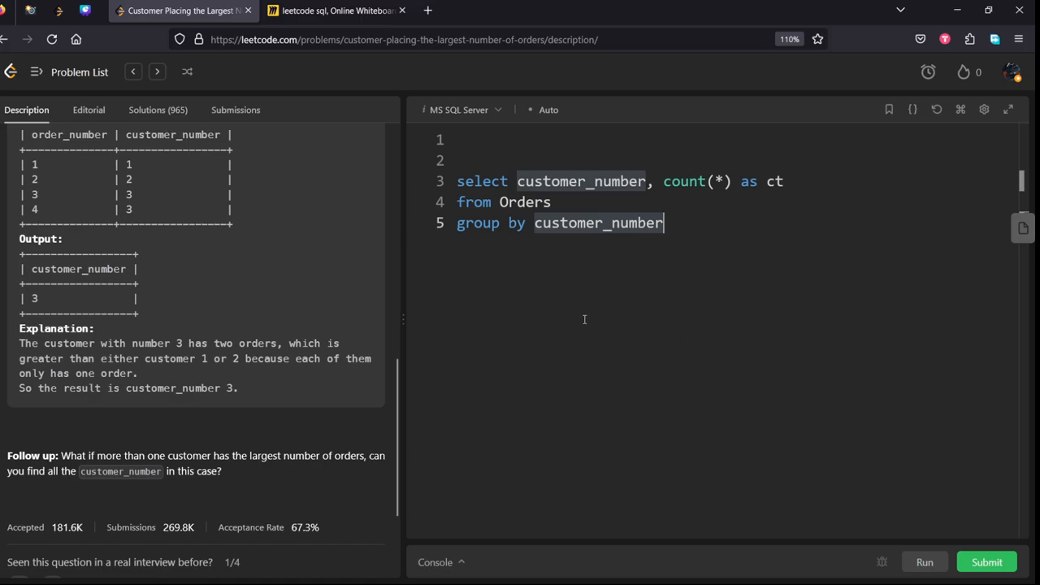
pyautogui.moveTo(137, 270)
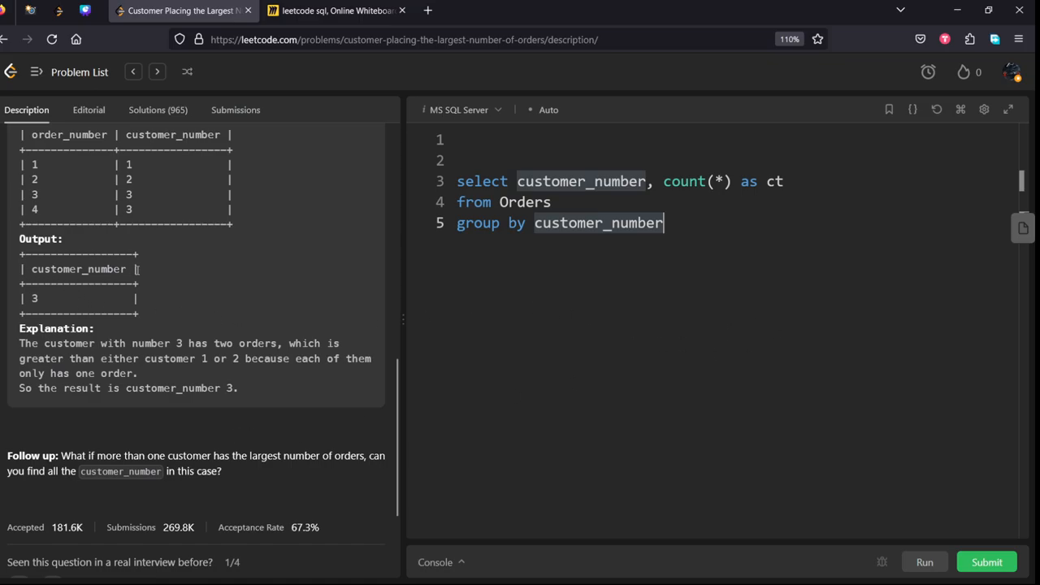
pyautogui.click(461, 160)
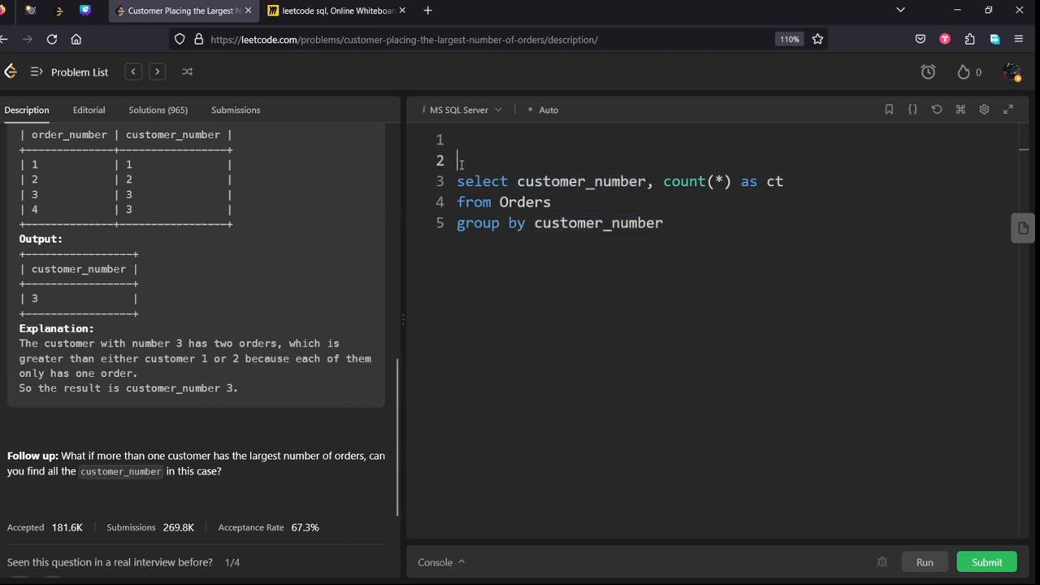
# Wrap the grouped query in parentheses under an outer 'select customer_number from'.
pyautogui.write('(')
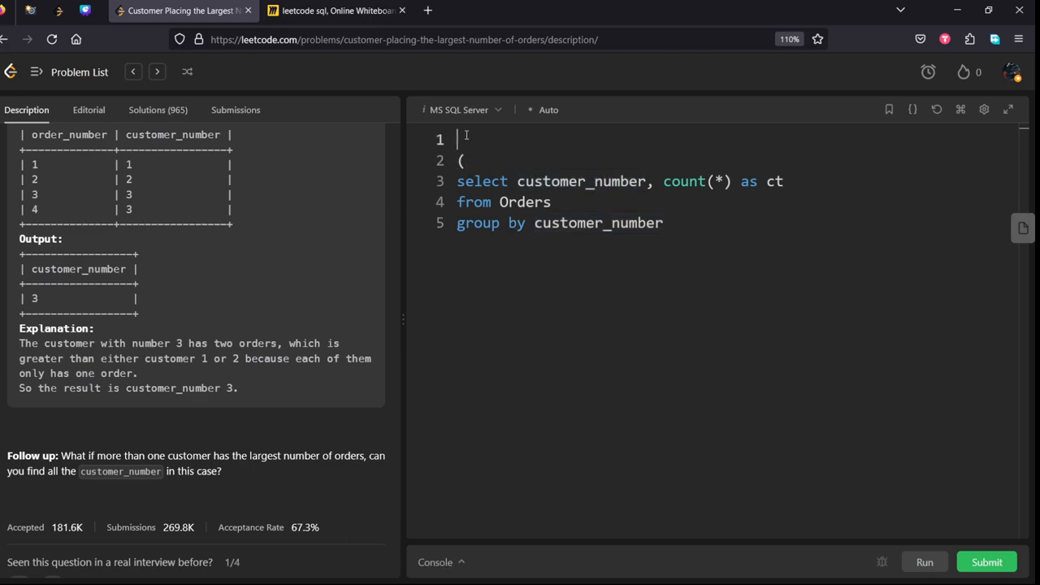
pyautogui.write('selec cu')
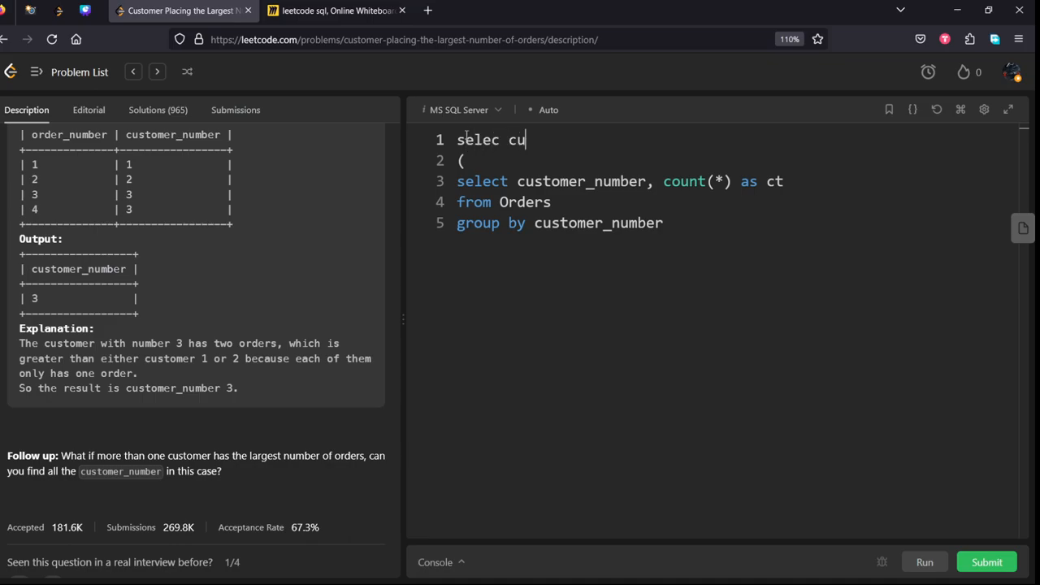
pyautogui.write('stomer_n')
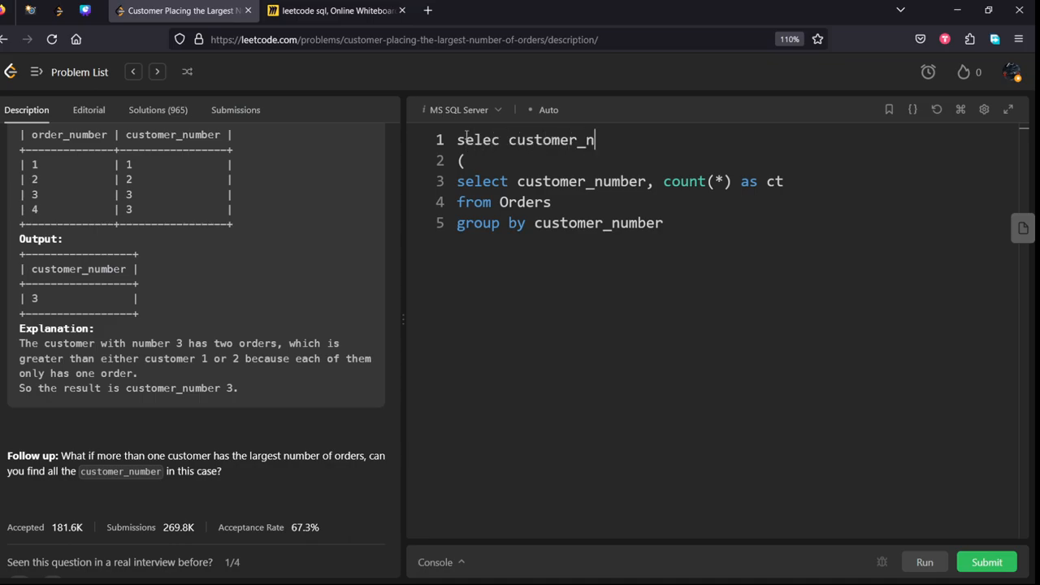
pyautogui.write('u')
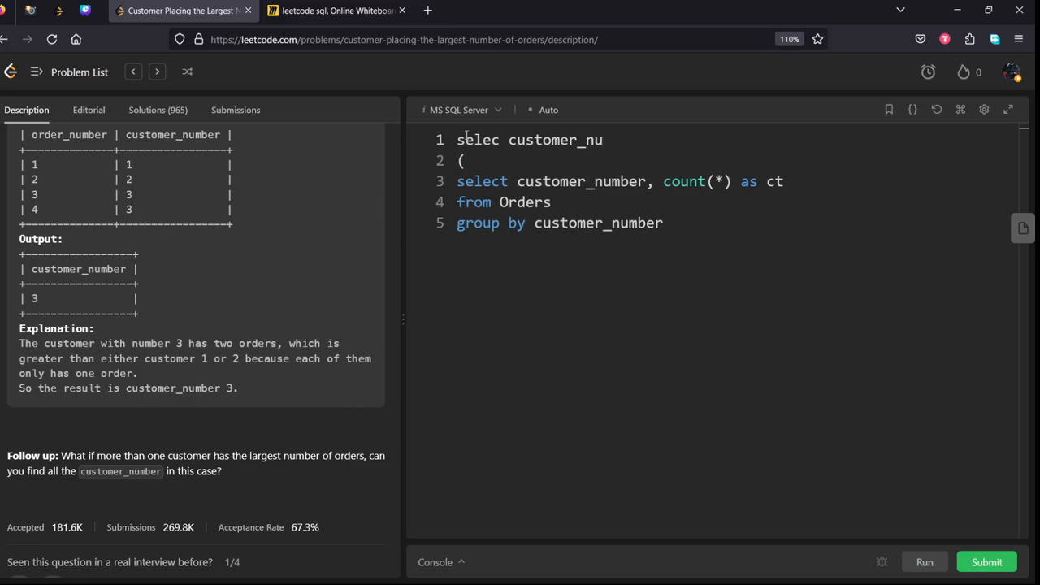
pyautogui.write('mber')
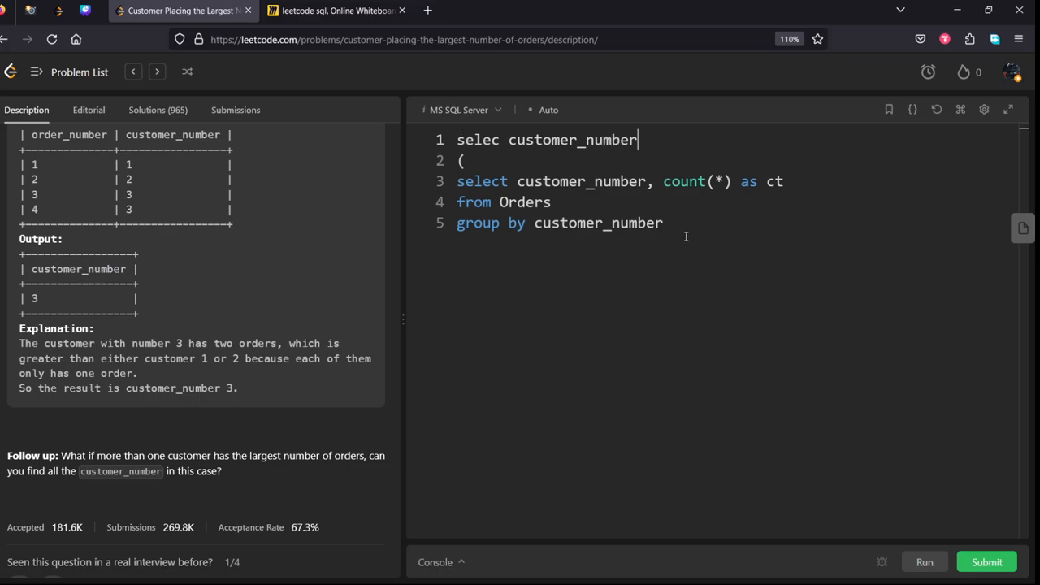
pyautogui.write(')')
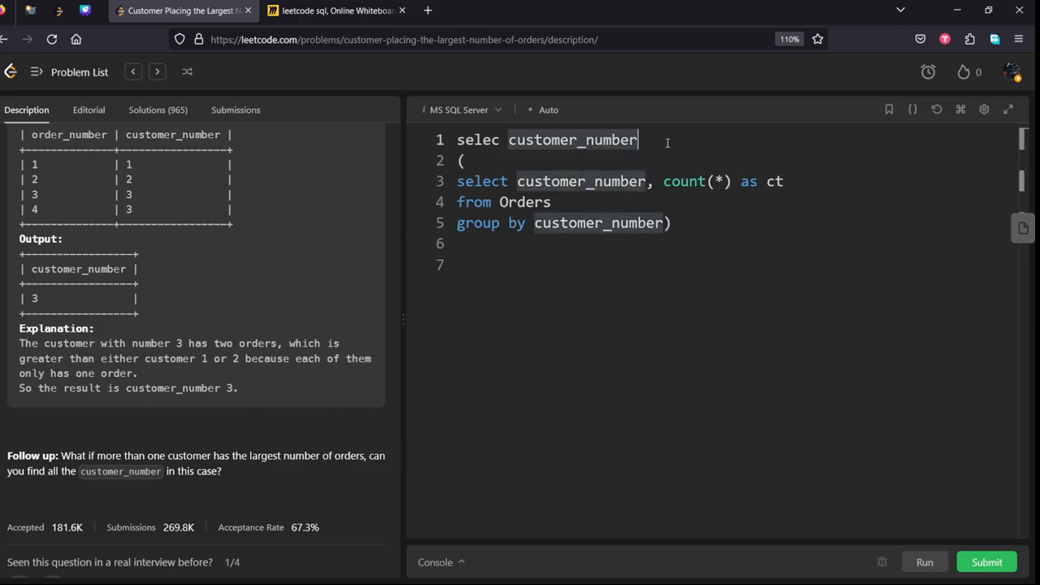
pyautogui.write('from')
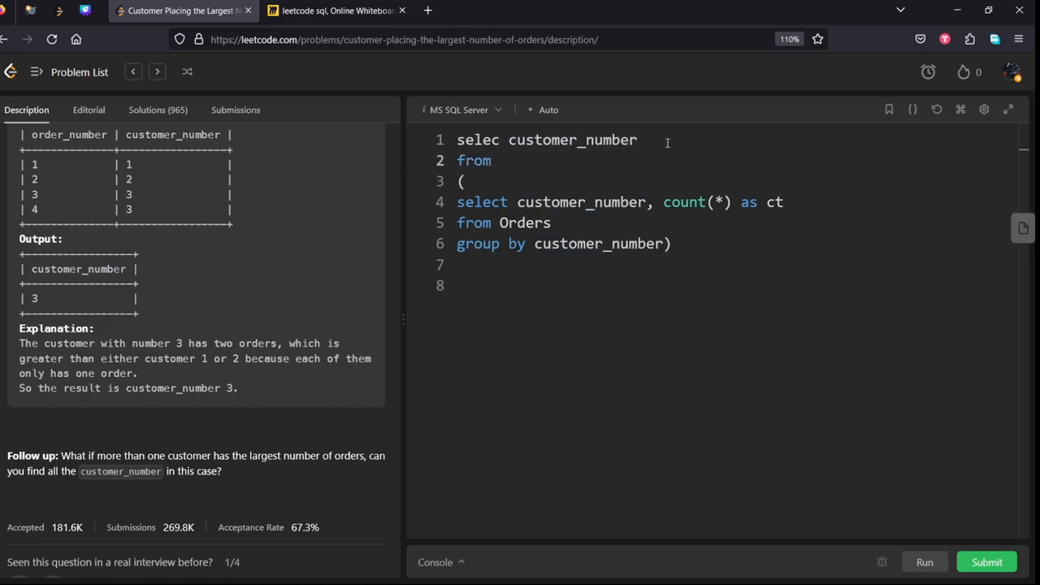
pyautogui.write('t')
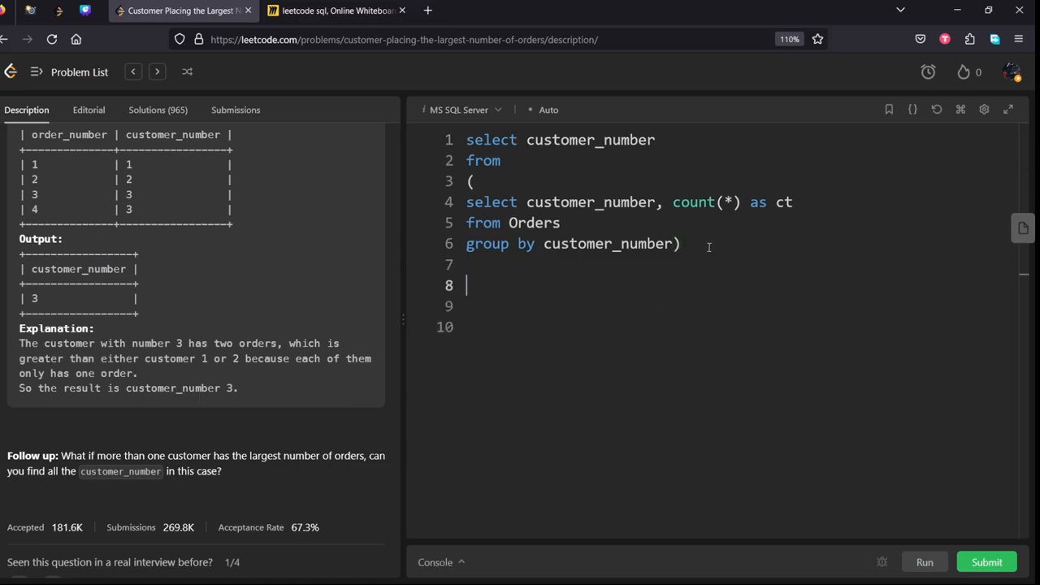
# Add 'order by ct desc', then write and delete a 'limit 1' clause.
pyautogui.write('order by')
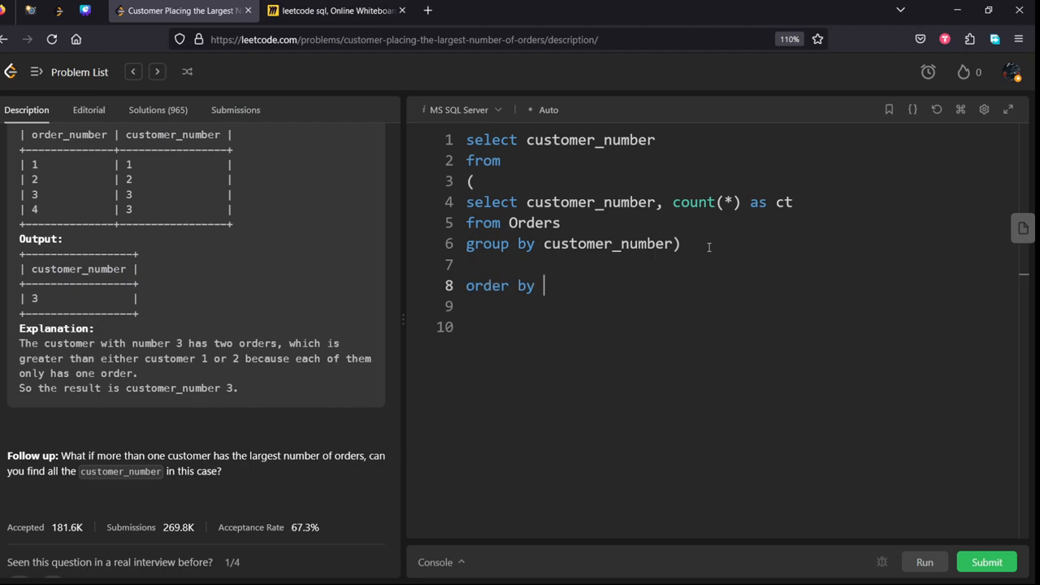
pyautogui.write('desc')
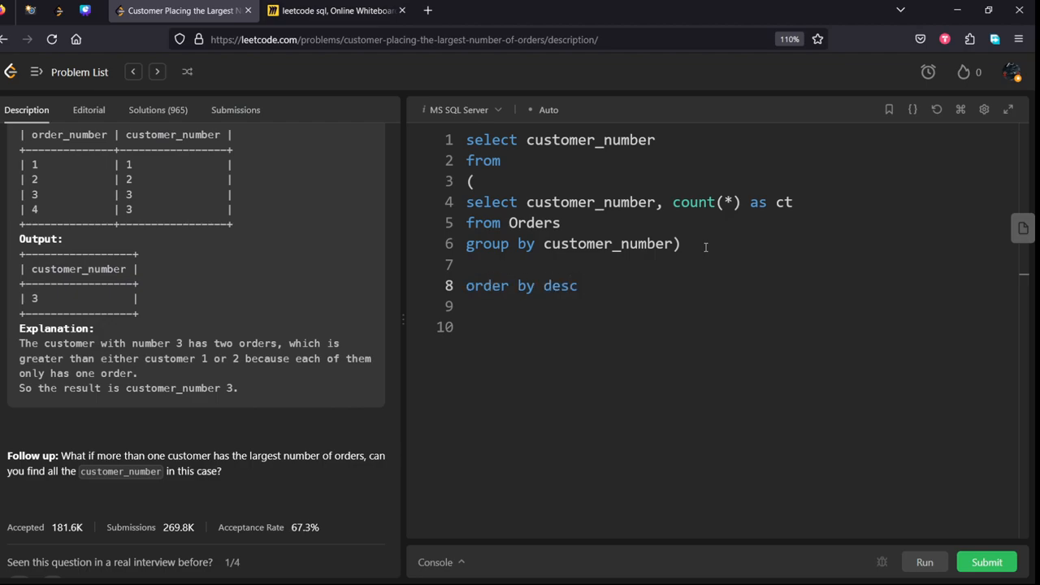
pyautogui.write('ct')
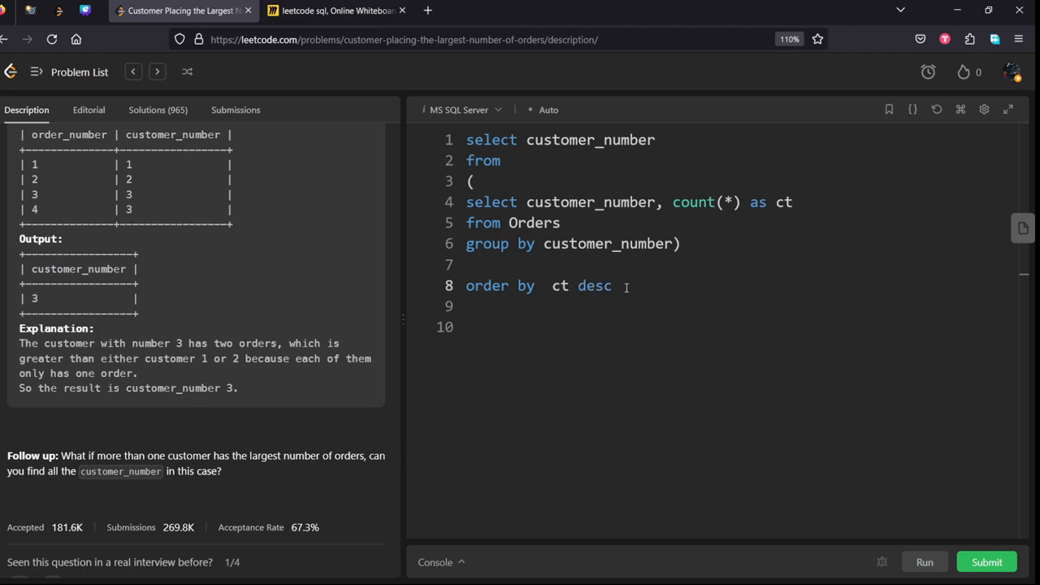
pyautogui.write('limit')
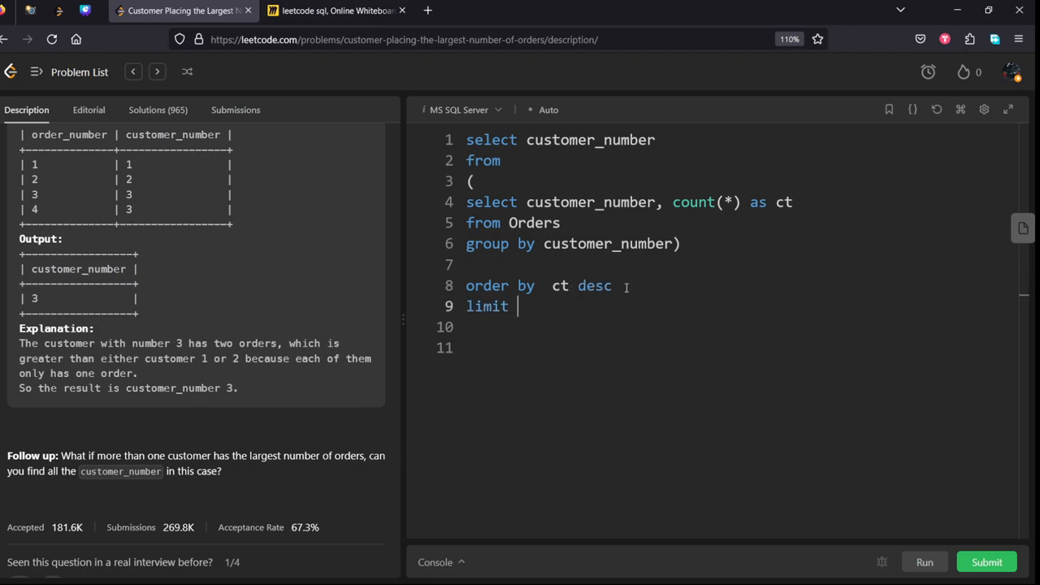
pyautogui.write('1')
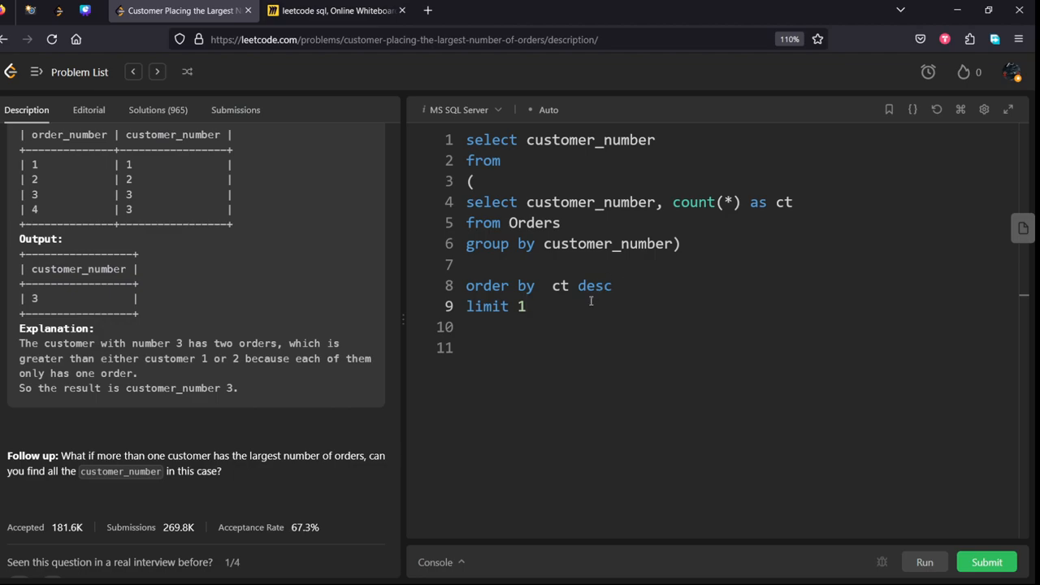
pyautogui.doubleClick(486, 306)
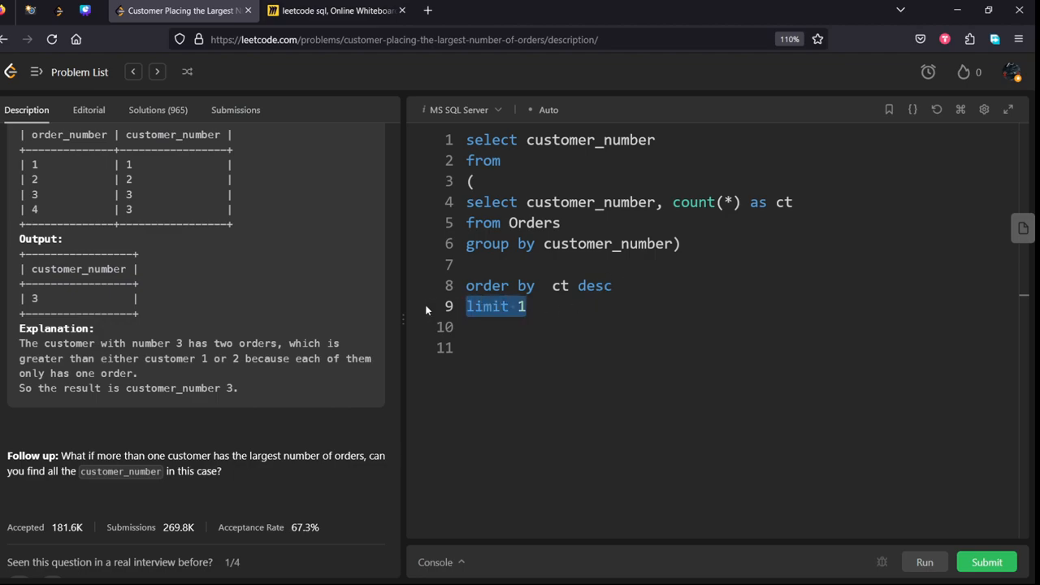
pyautogui.press('Backspace')
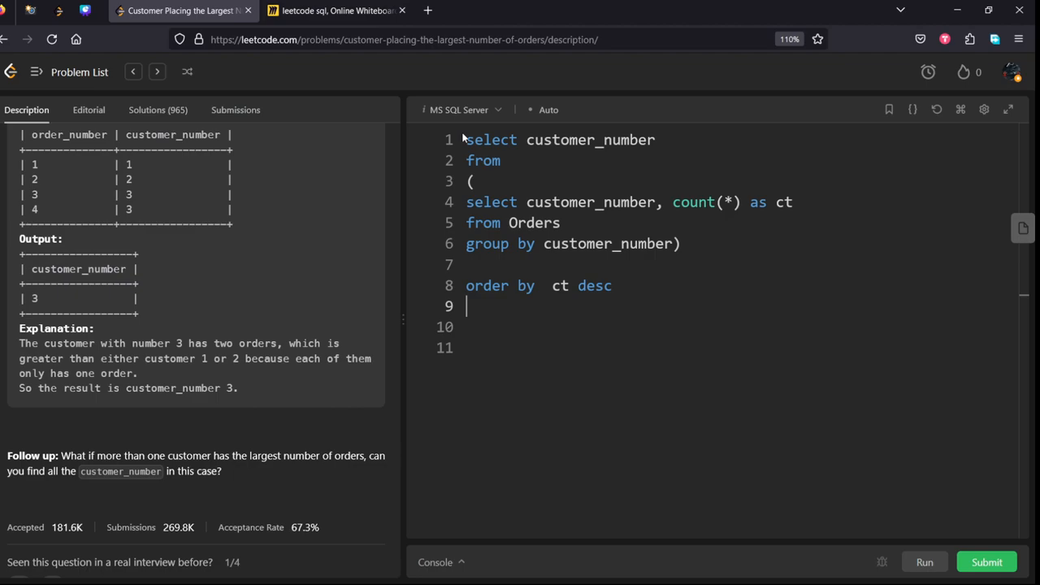
# Make the outer query 'select top 1 customer_number' and run it.
pyautogui.click(524, 139)
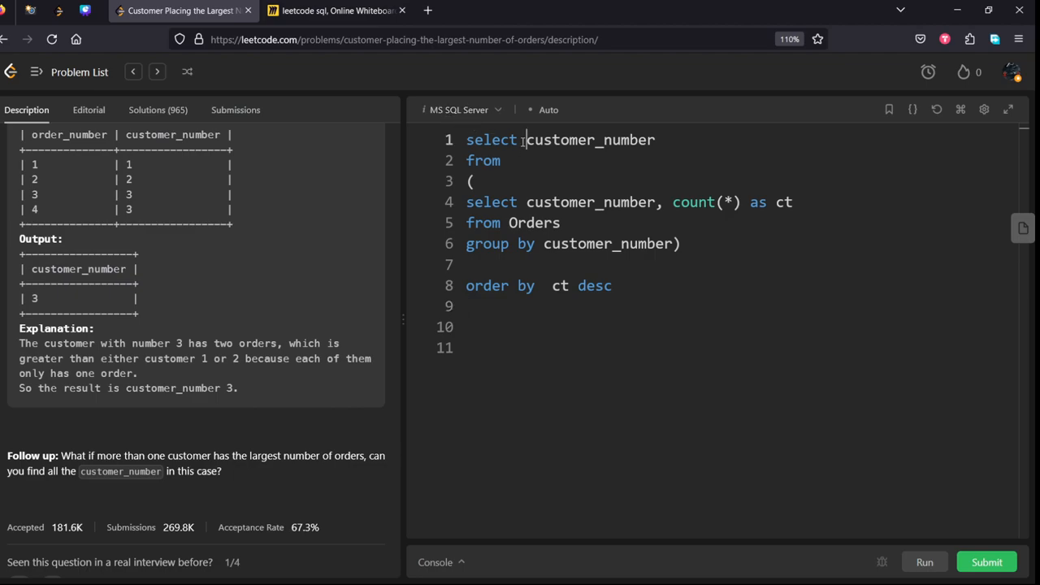
pyautogui.write('top 1')
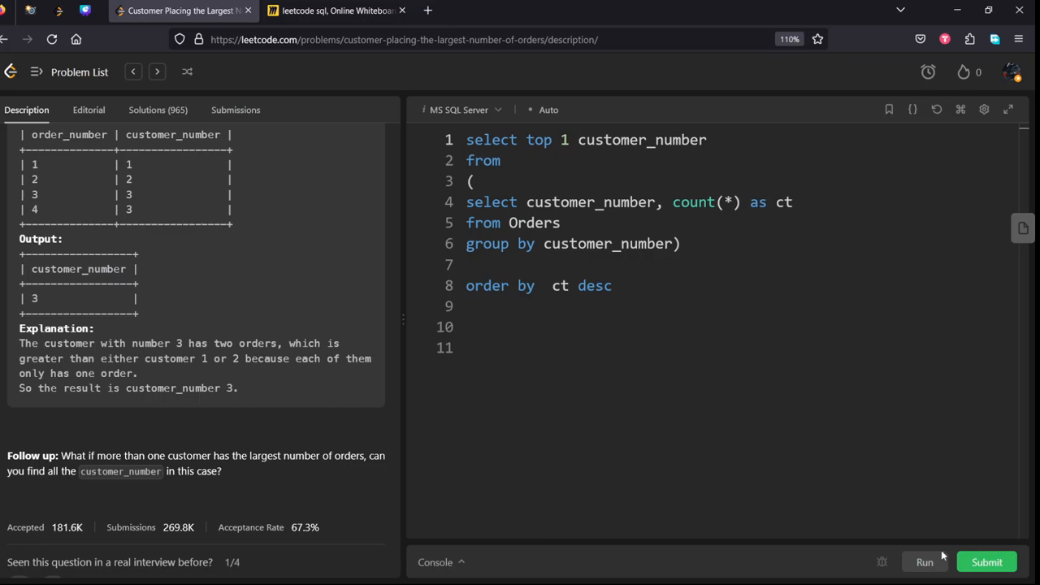
pyautogui.click(987, 561)
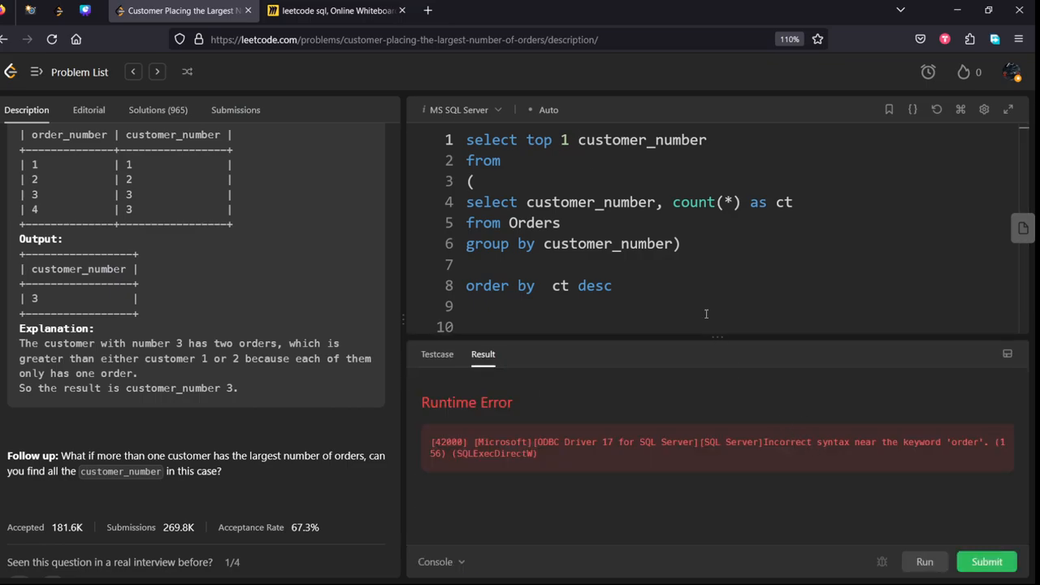
# Alias the subquery 'as table' after its closing parenthesis.
pyautogui.write('a')
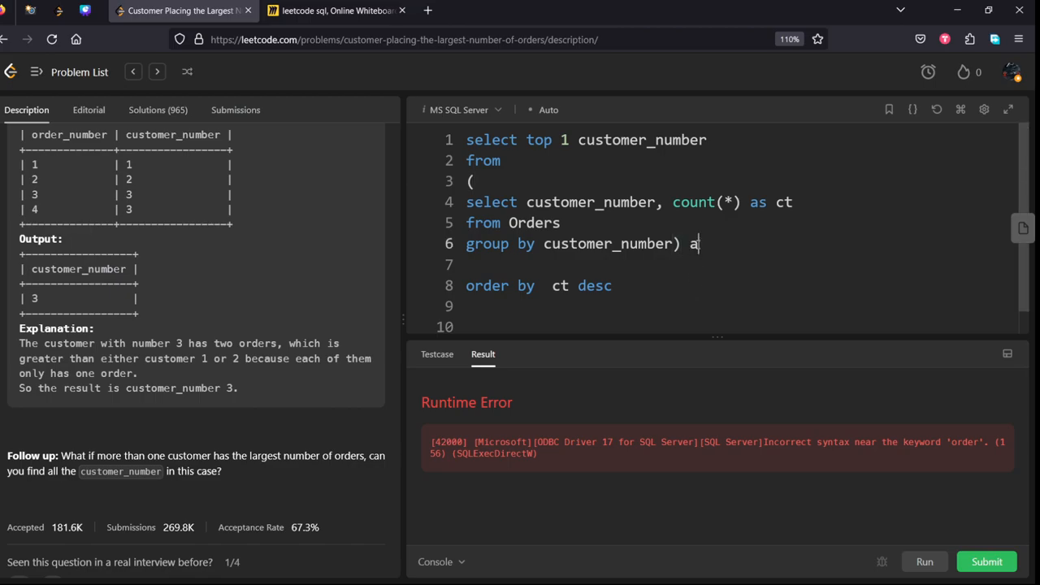
pyautogui.write('s')
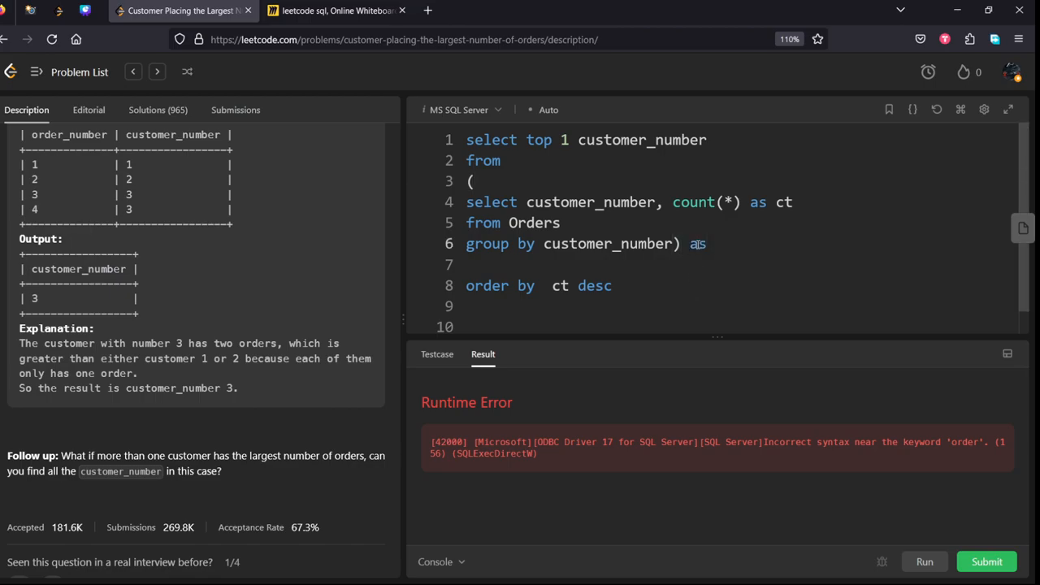
pyautogui.write('table')
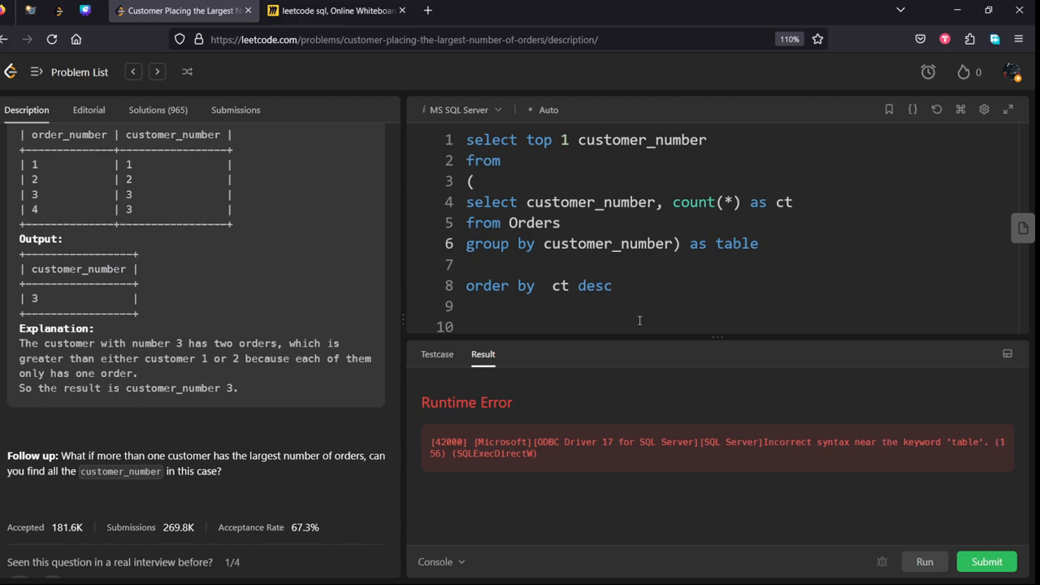
pyautogui.scroll(3)
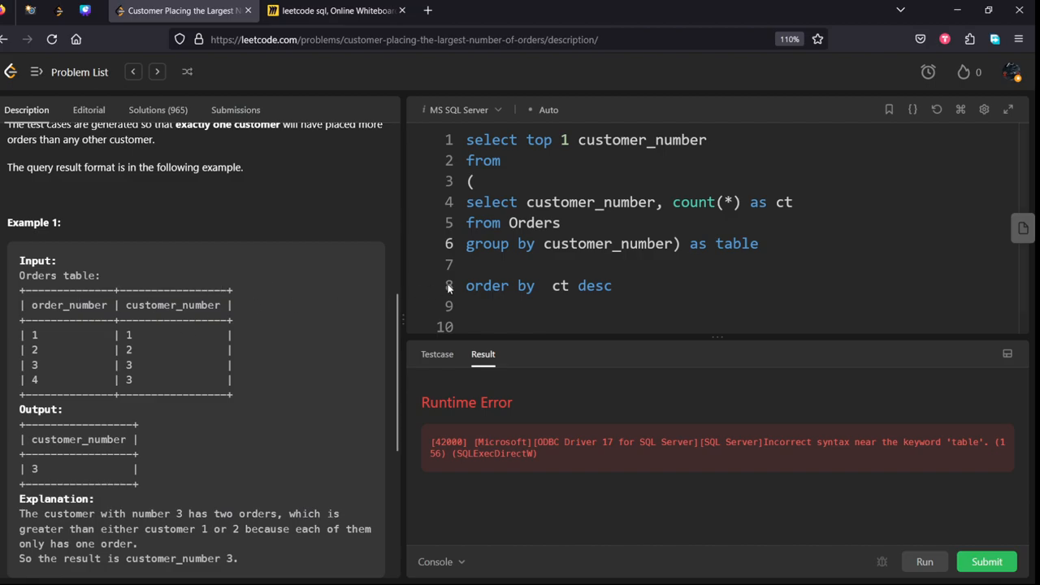
pyautogui.moveTo(448, 289)
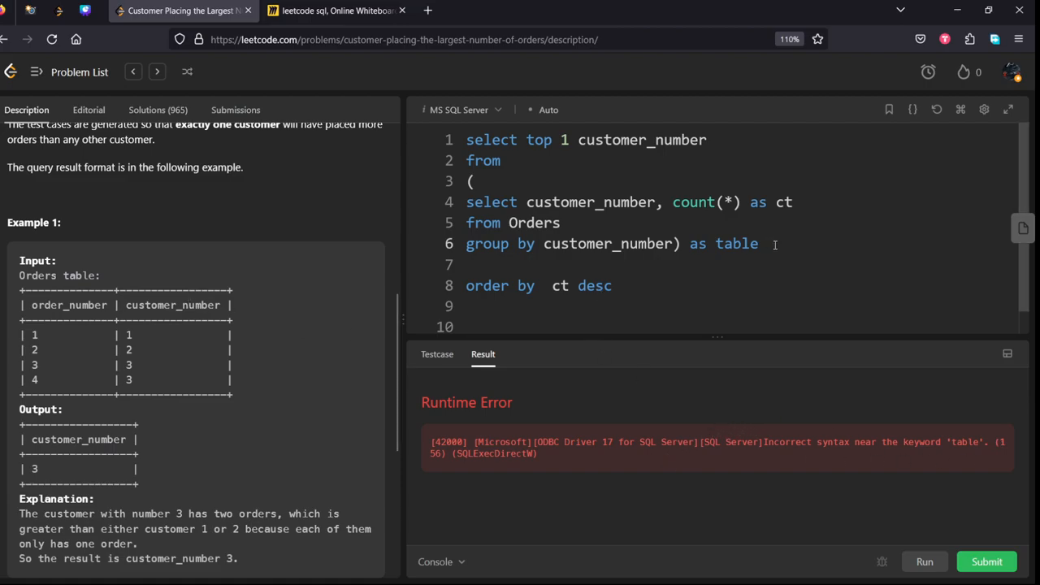
# Rename the alias to table1 and run the query to an Accepted result.
pyautogui.write('1')
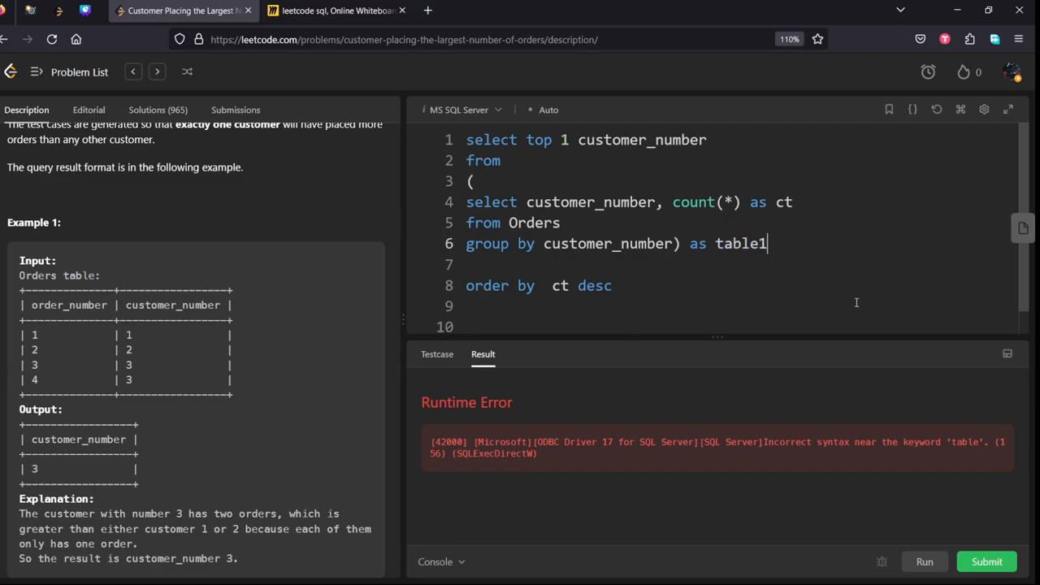
pyautogui.click(923, 561)
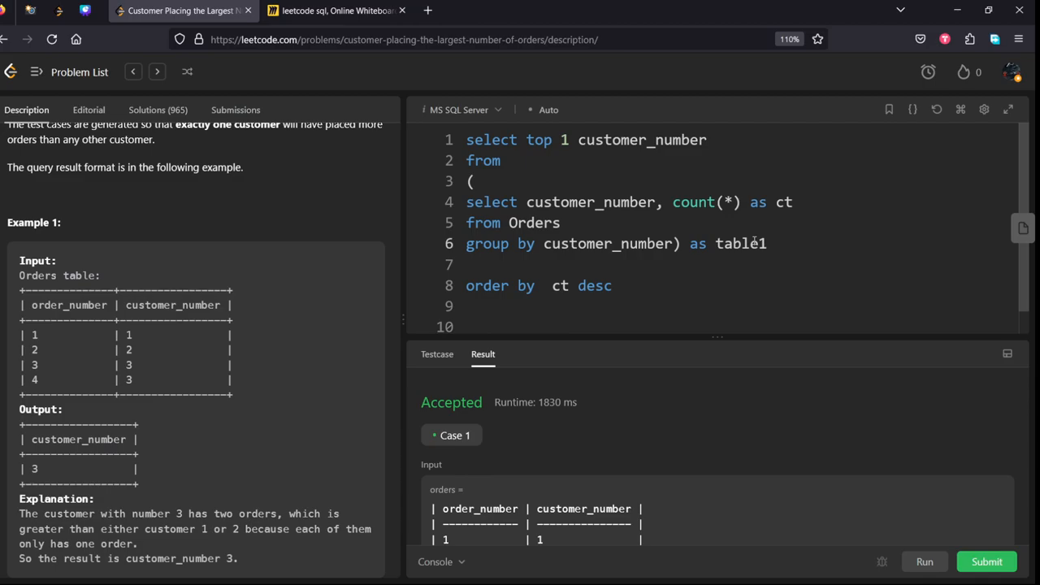
pyautogui.click(986, 562)
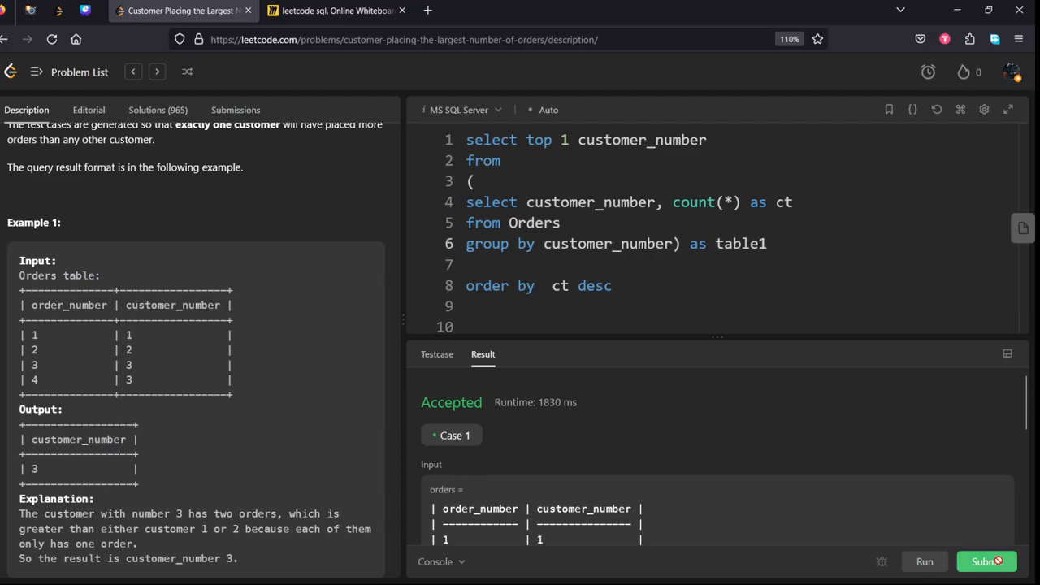
# Submit the MS SQL Server solution and get it Accepted at 991 ms, beating 38.16%.
pyautogui.click(985, 561)
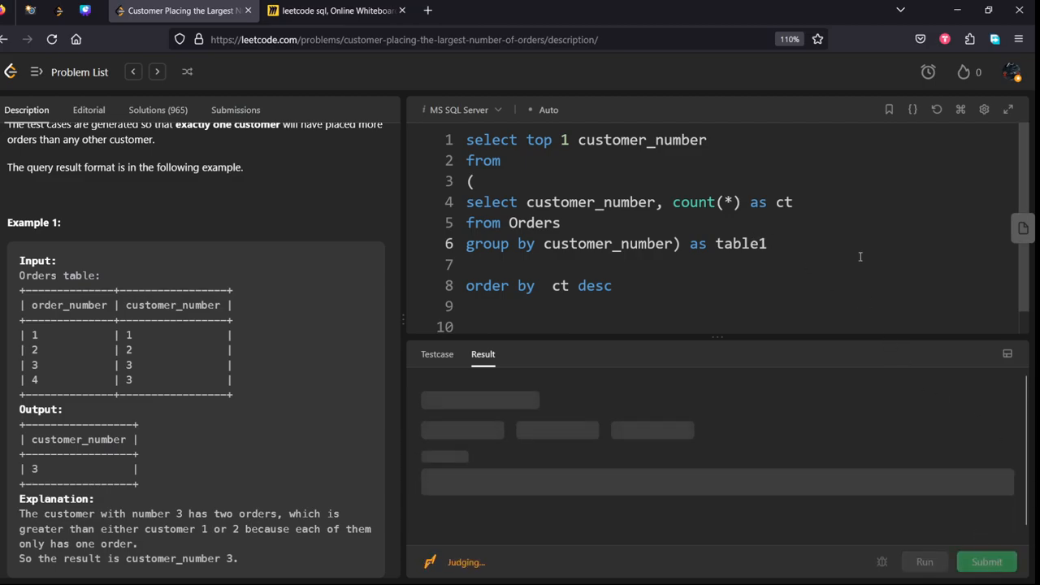
pyautogui.click(986, 562)
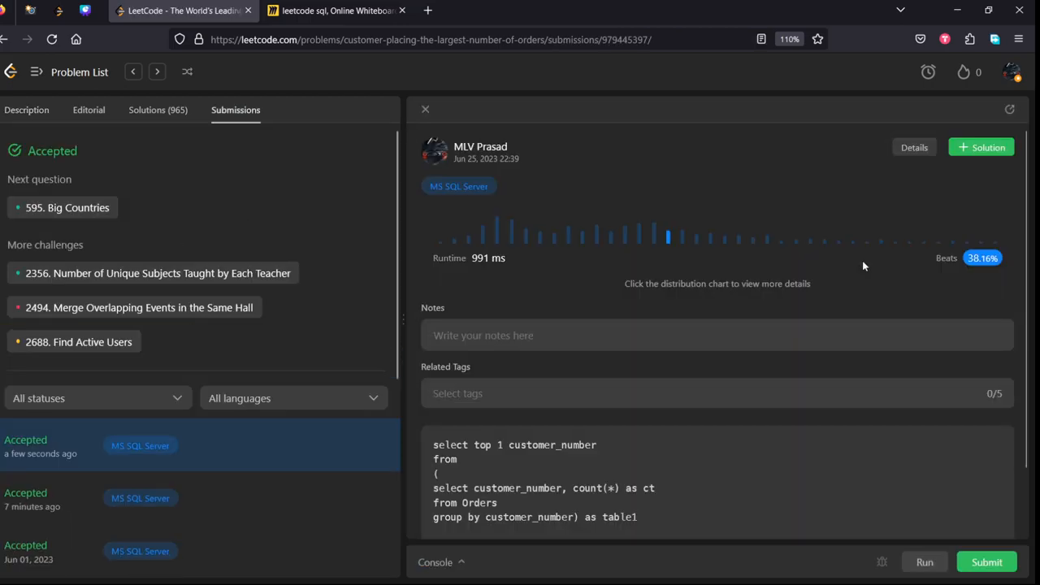
pyautogui.moveTo(331, 236)
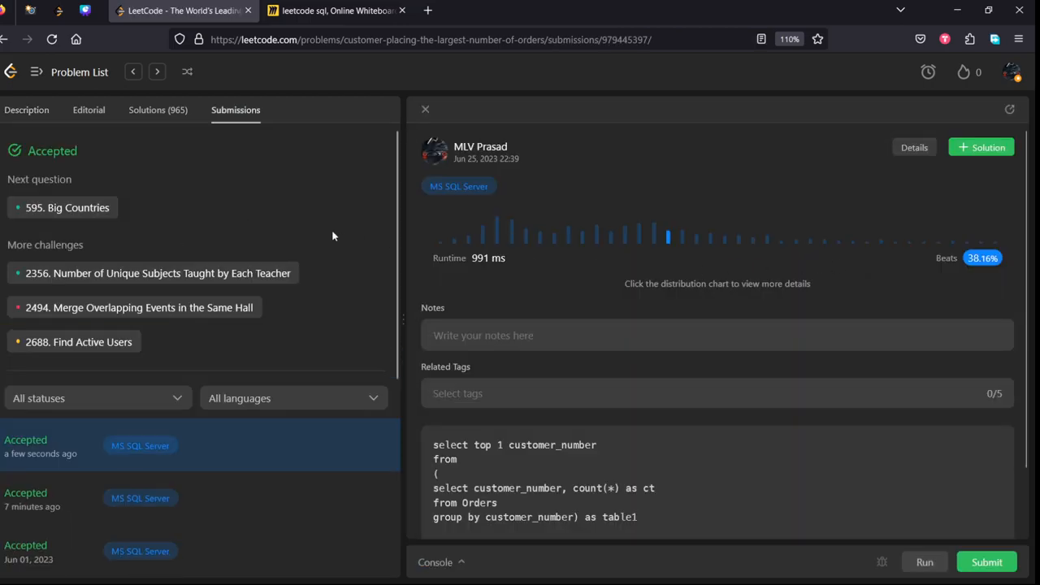
pyautogui.moveTo(343, 222)
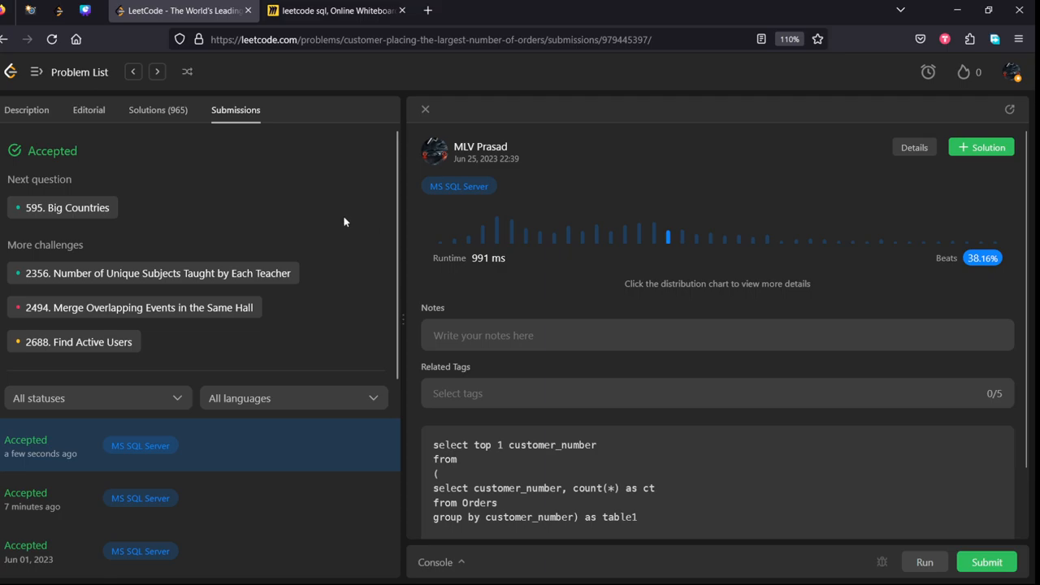